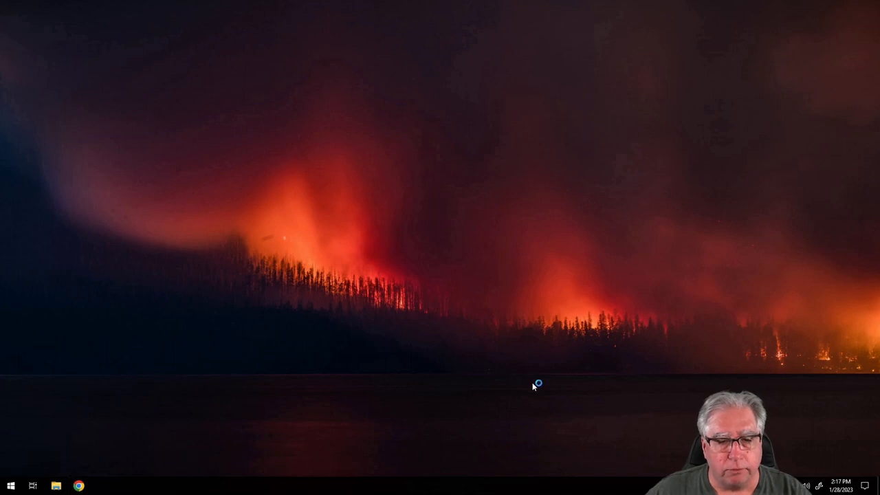
Step: Start Chrome and search 'varac' in the address bar to reach the VarAC site
click(80, 484)
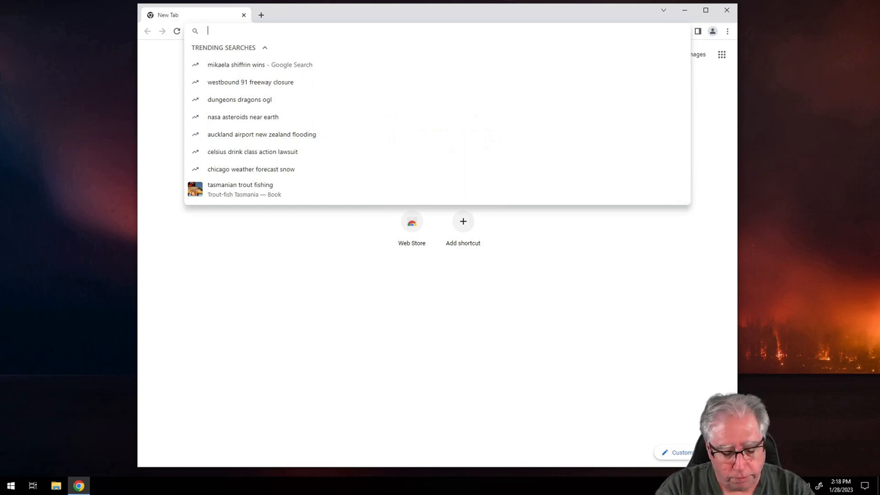
text(v)
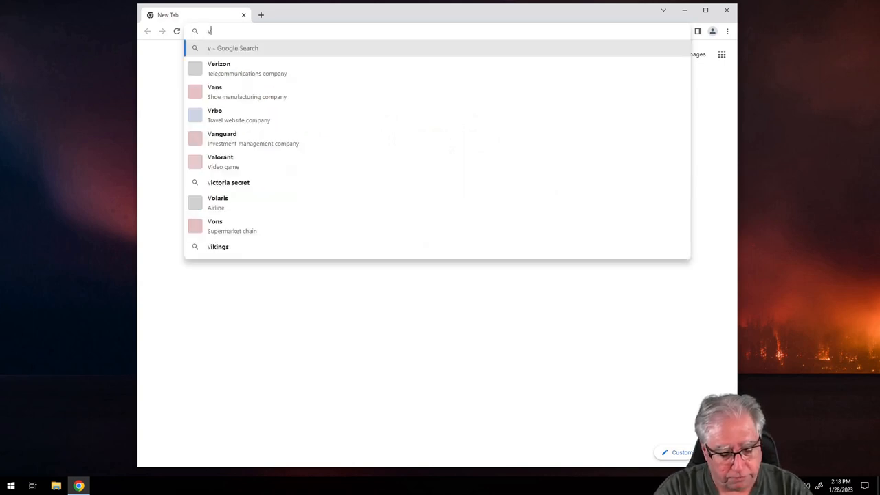
text(arac-hamradio.com)
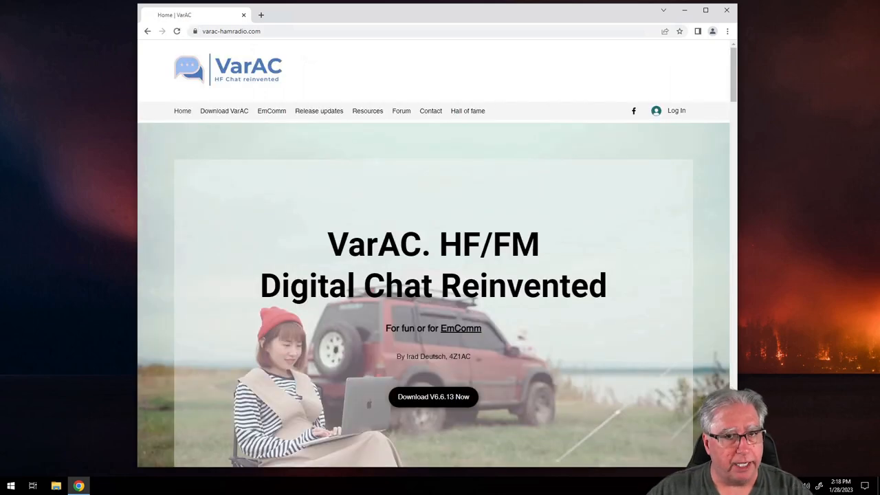
mouse_move(223, 118)
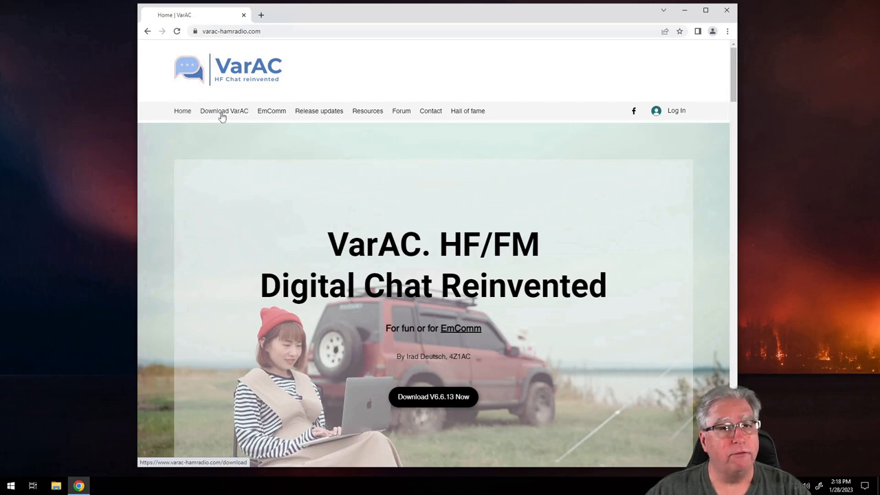
Step: Go to the Download VarAC page listing the prerequisites
click(223, 110)
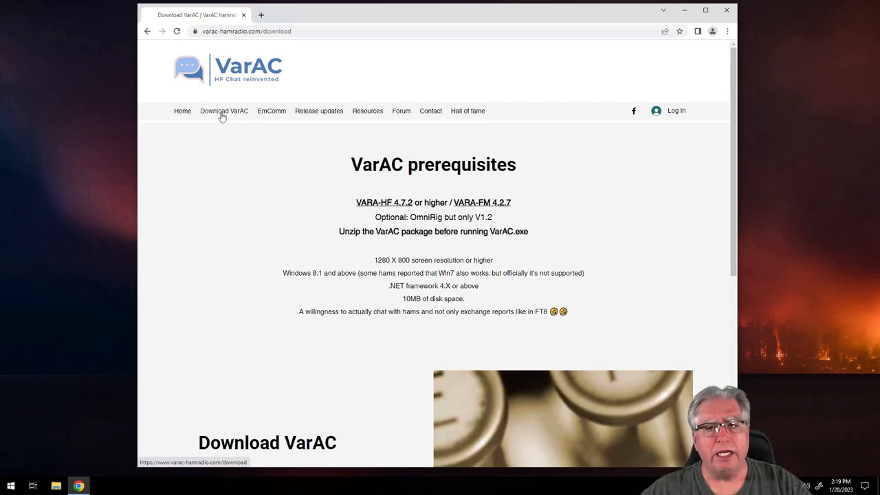
mouse_move(370, 204)
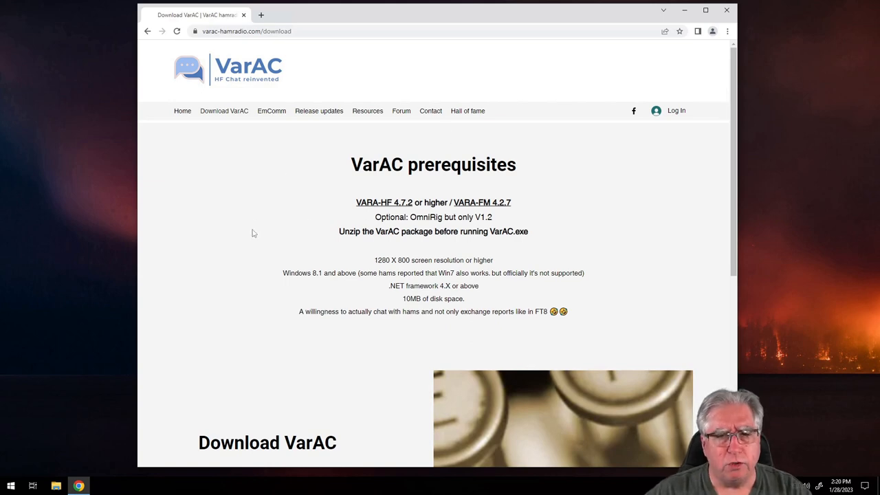
Step: Enter name, callsign and email in the download form and submit it to get VarAC_V6.6.13.zip
scroll(down, 3)
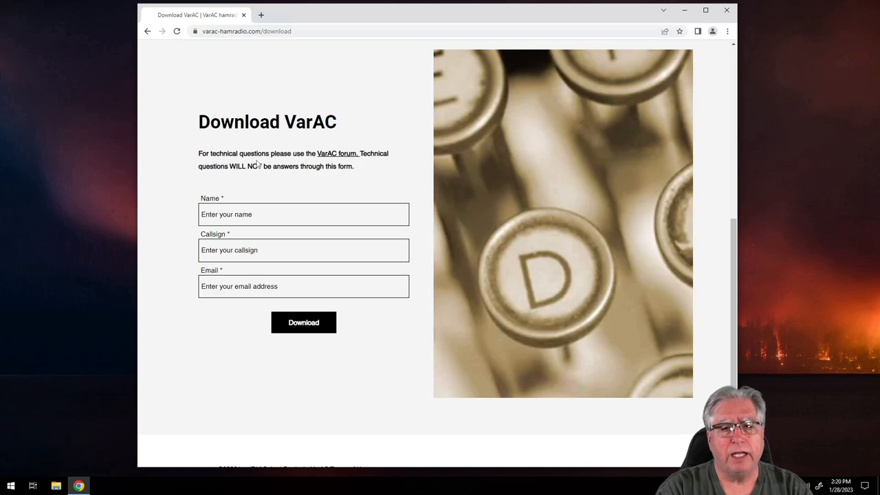
text(AG6)
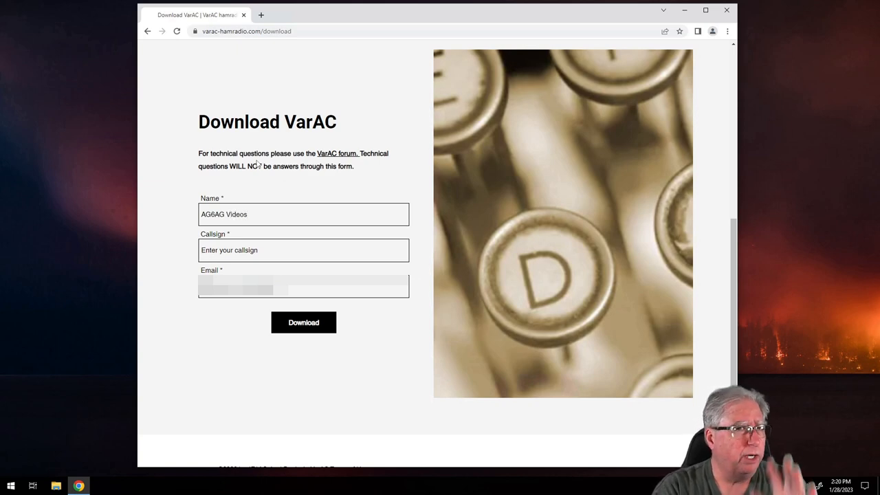
text(AG6AG)
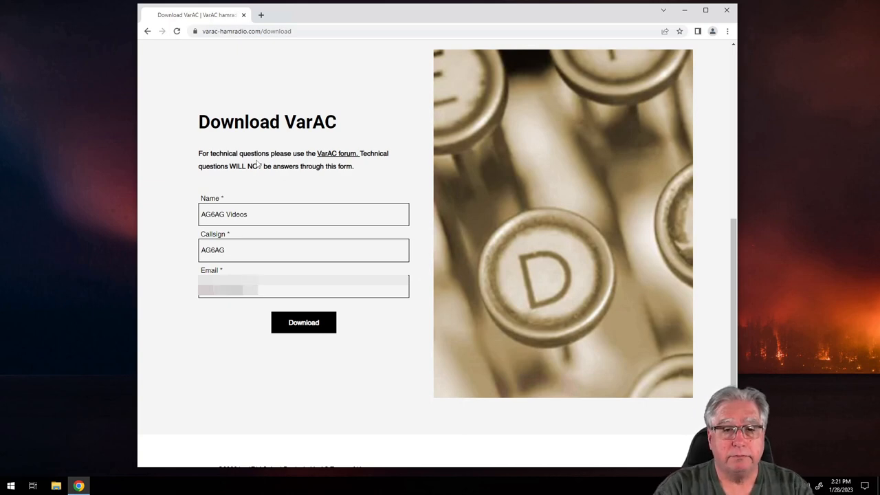
mouse_move(322, 313)
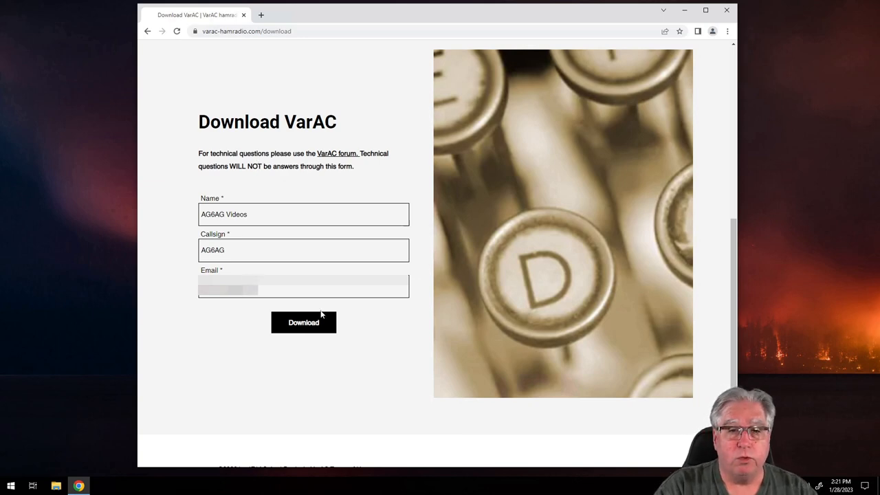
click(302, 322)
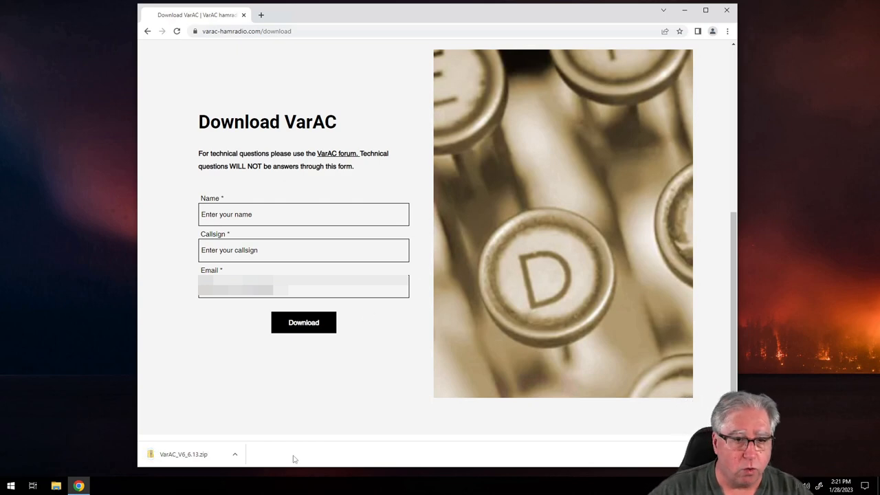
mouse_move(162, 458)
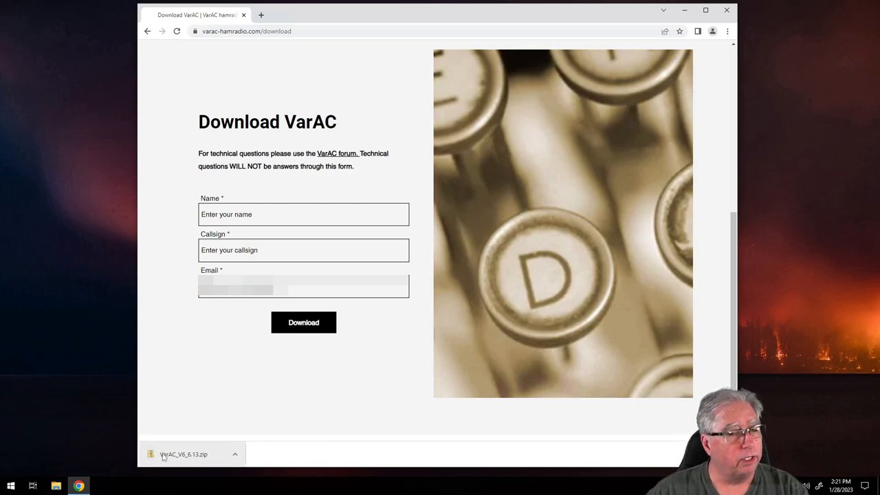
mouse_move(162, 456)
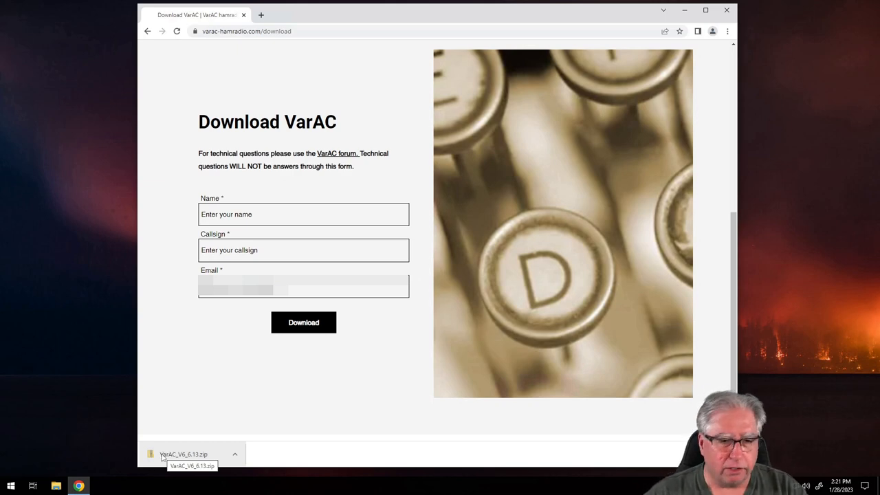
Step: View the contents of the downloaded VarAC_V6_6.13 zip from Chrome's download bar
click(181, 454)
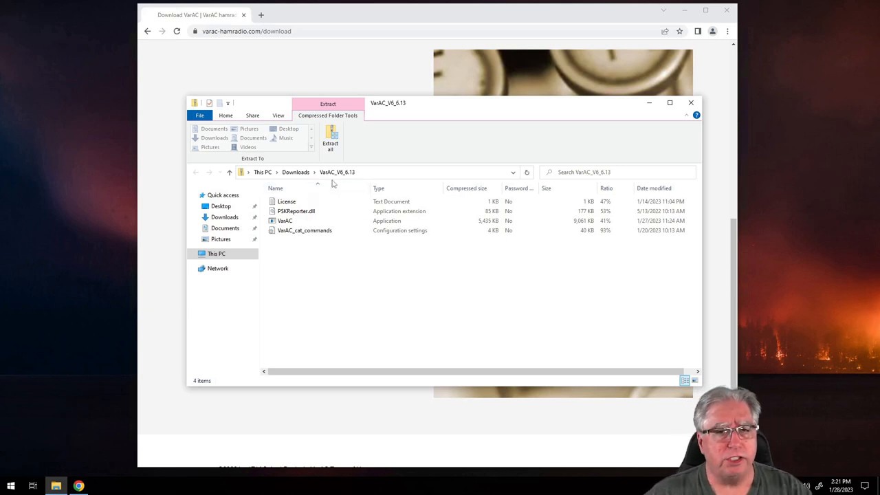
Step: Extract the archive into C:\VarAC_V6_6.13
click(330, 138)
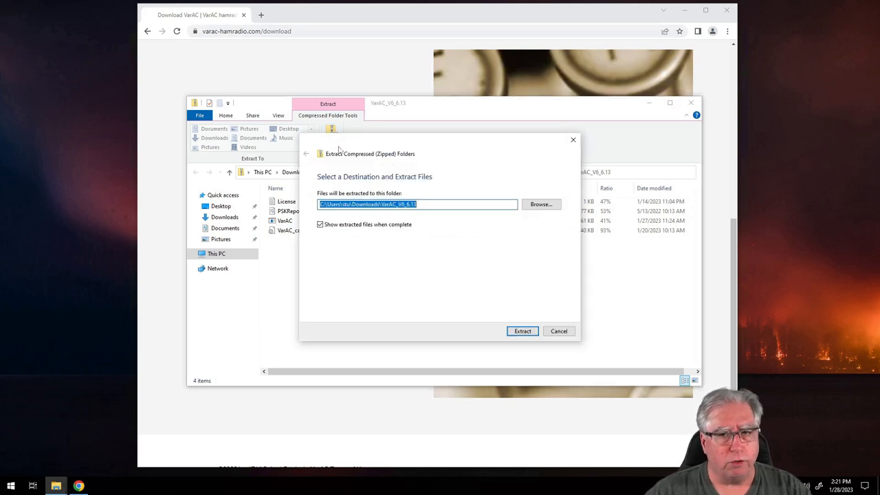
mouse_move(385, 213)
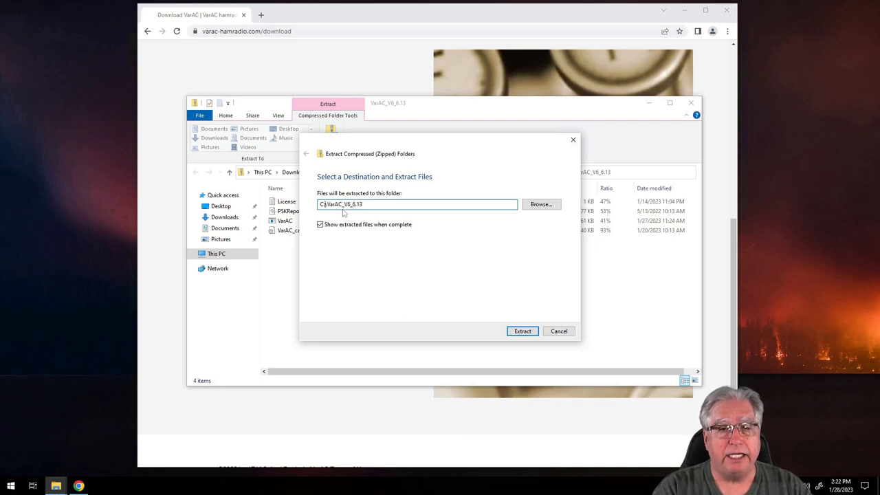
mouse_move(352, 215)
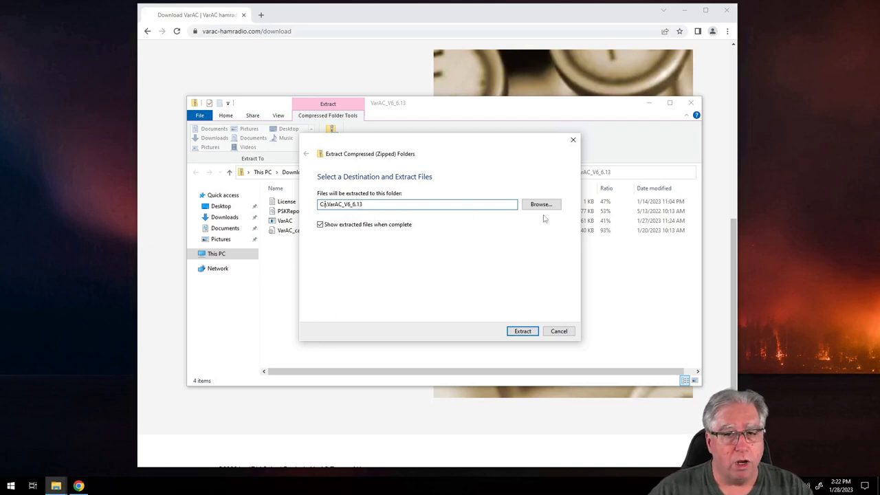
click(523, 330)
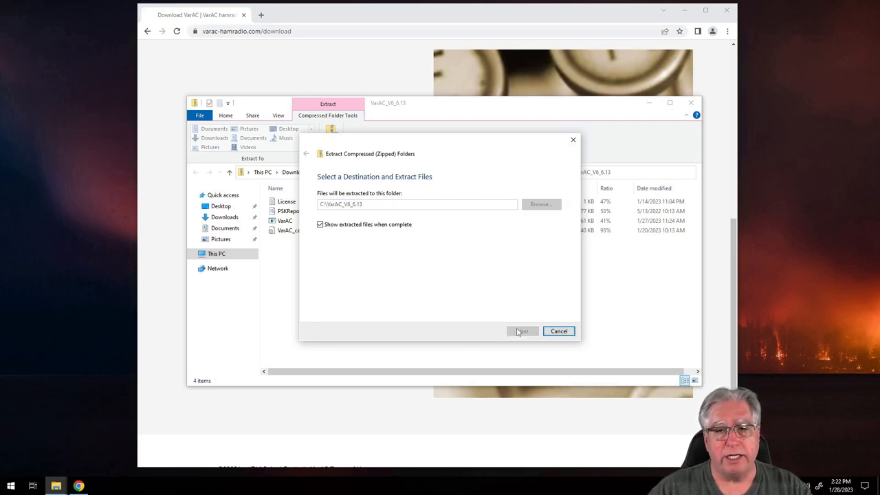
click(522, 330)
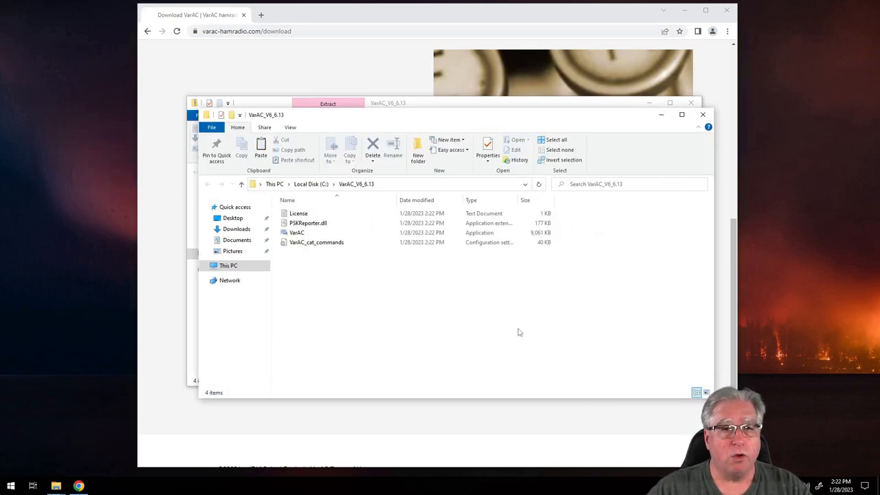
mouse_move(507, 321)
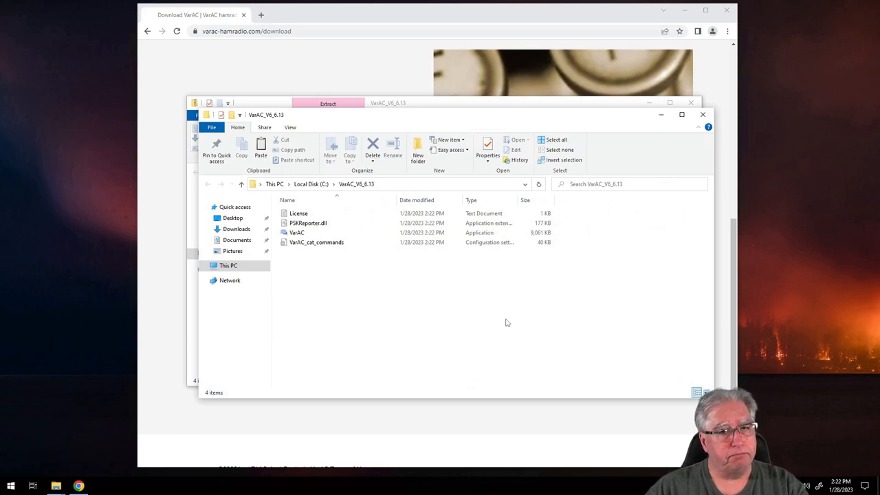
click(297, 232)
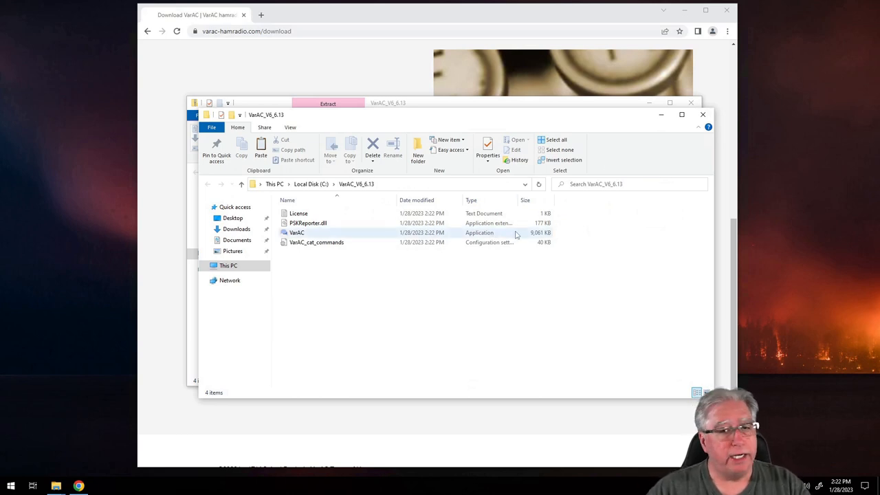
click(316, 242)
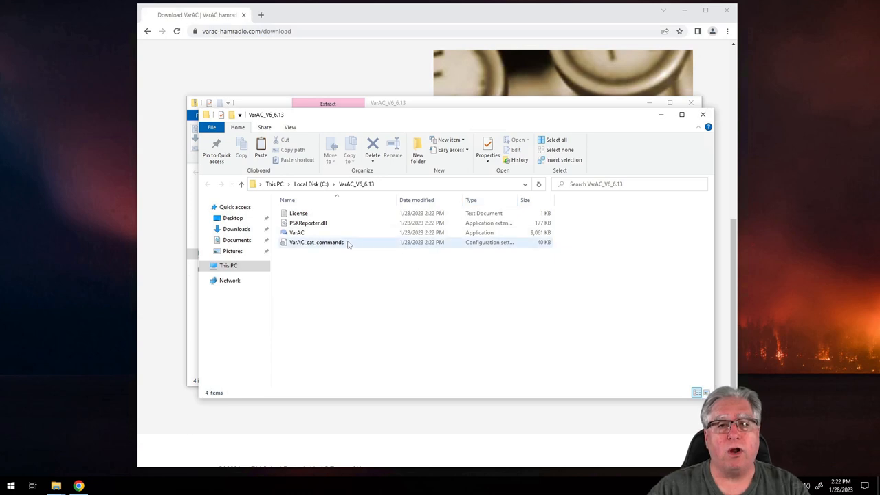
click(297, 232)
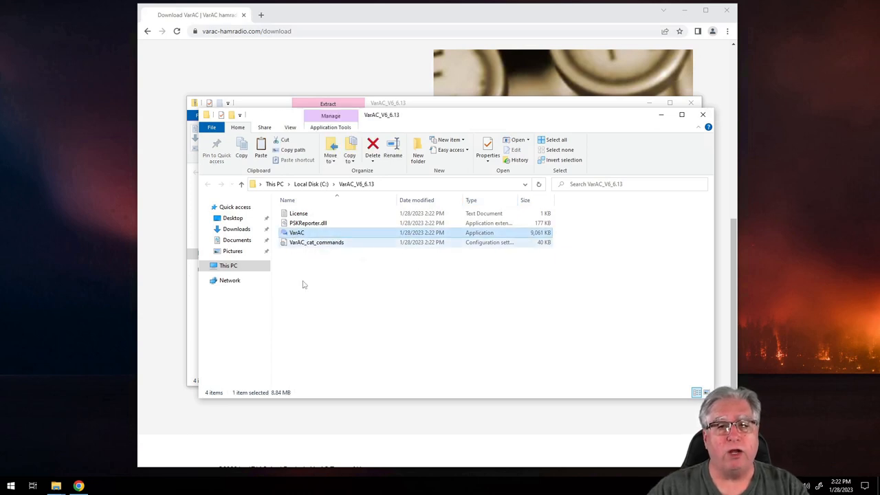
mouse_move(297, 232)
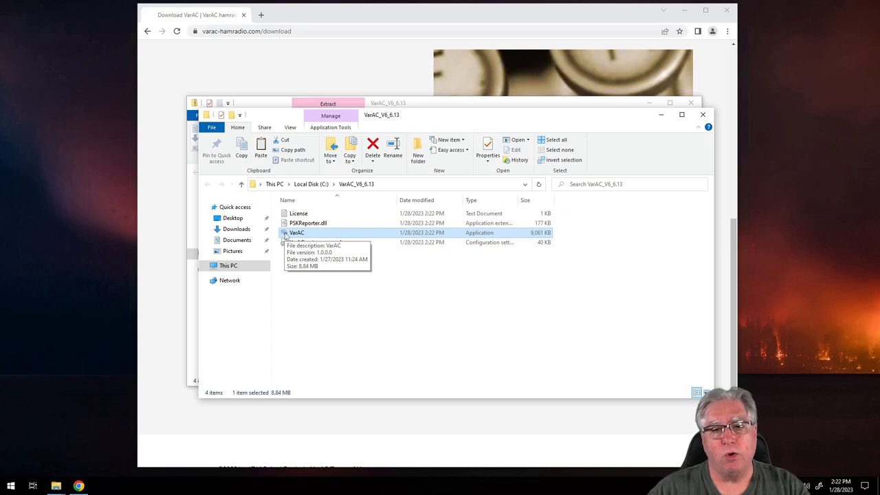
mouse_move(297, 232)
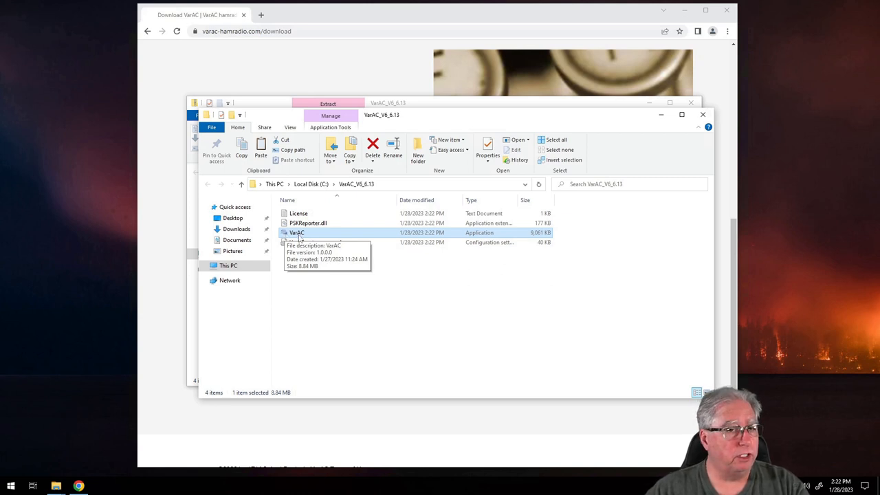
Step: Create a shortcut to VarAC.exe and move it onto the desktop
right_click(297, 233)
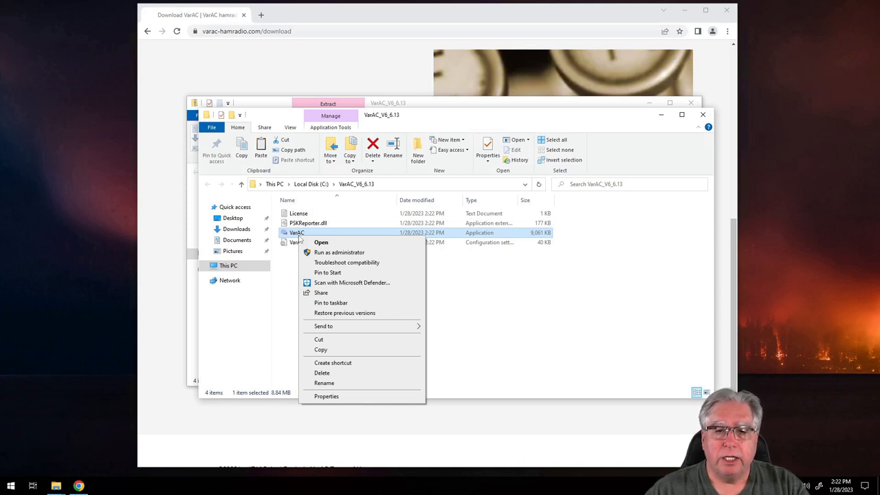
mouse_move(335, 367)
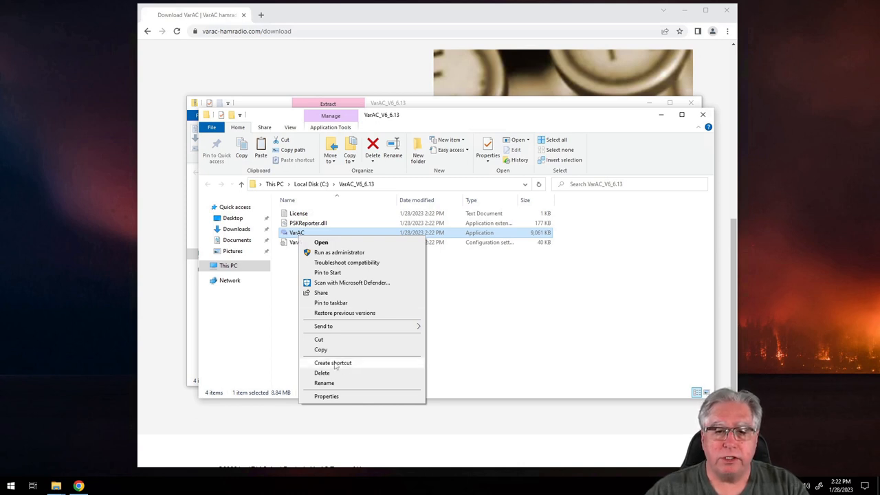
click(332, 363)
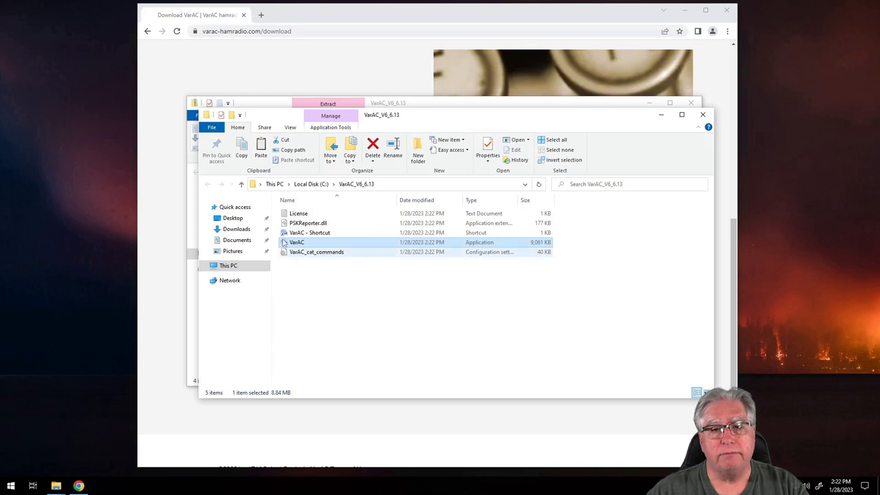
click(308, 232)
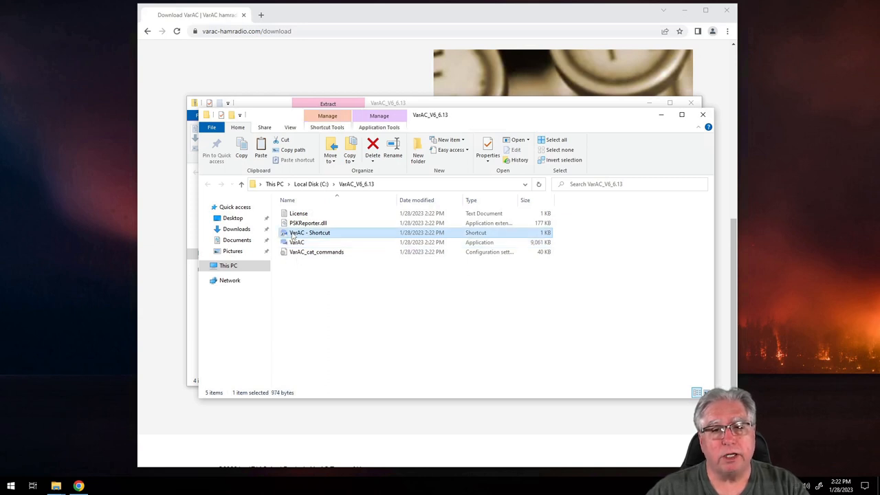
drag(310, 232, 58, 191)
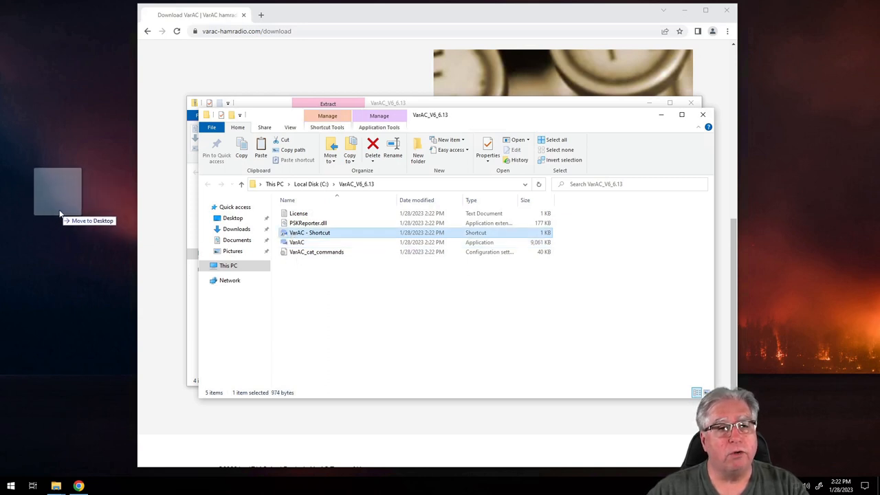
drag(309, 232, 58, 206)
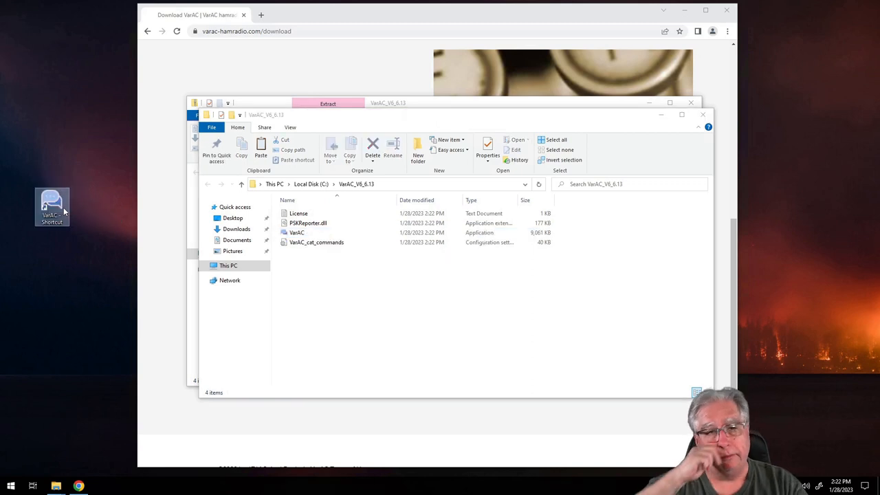
click(50, 201)
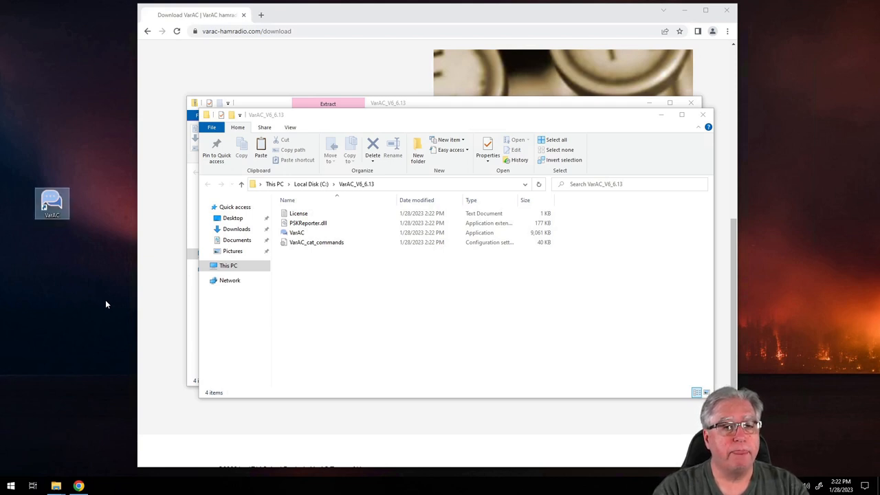
mouse_move(782, 93)
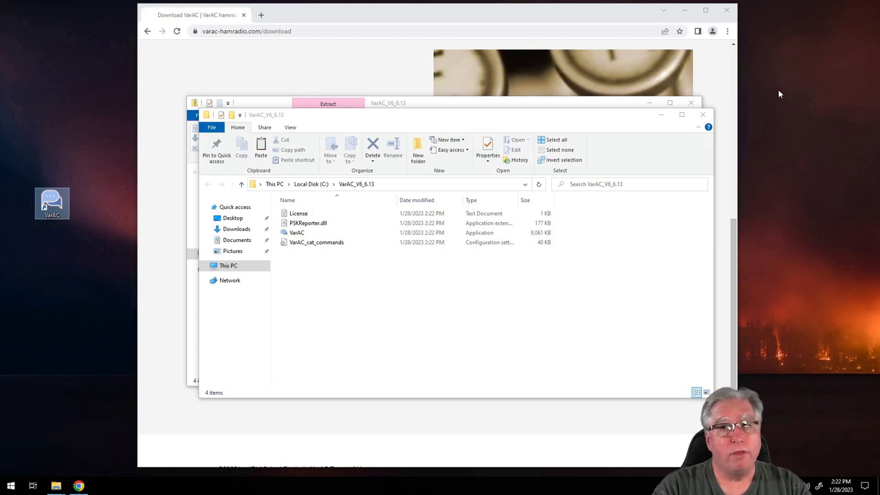
mouse_move(701, 115)
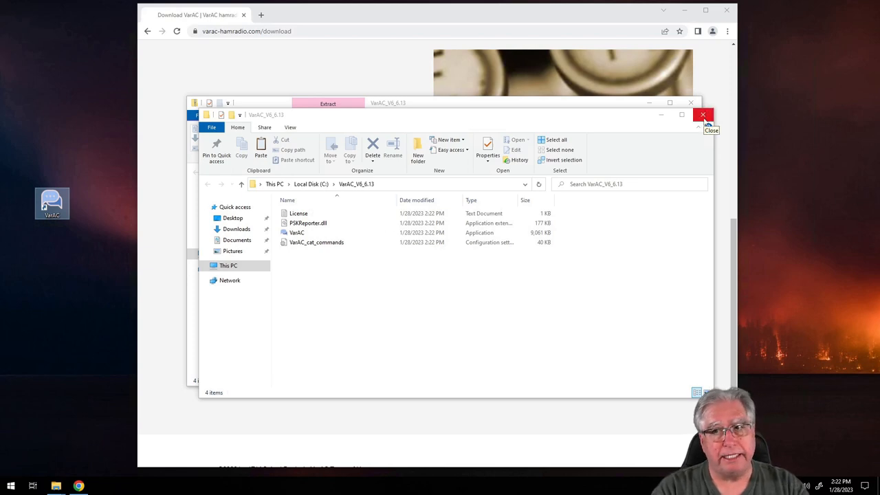
Step: Close the VarAC folder window and select the VarAC shortcut on the desktop
click(705, 116)
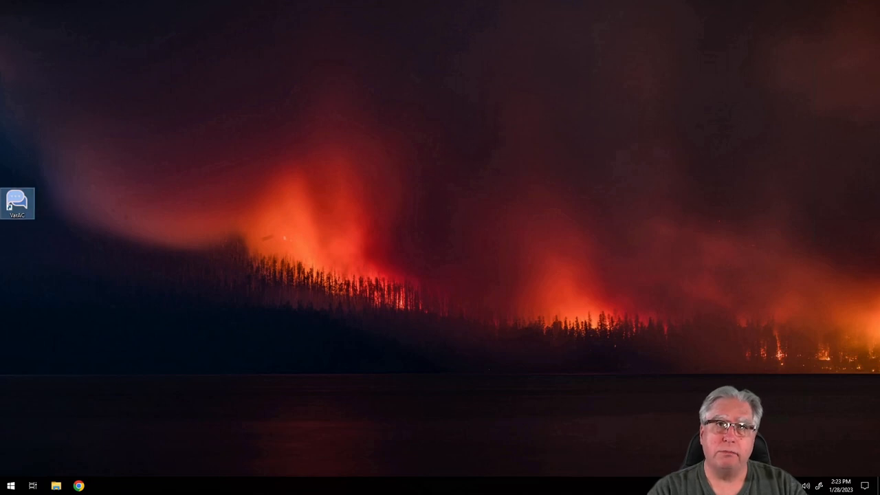
mouse_move(19, 199)
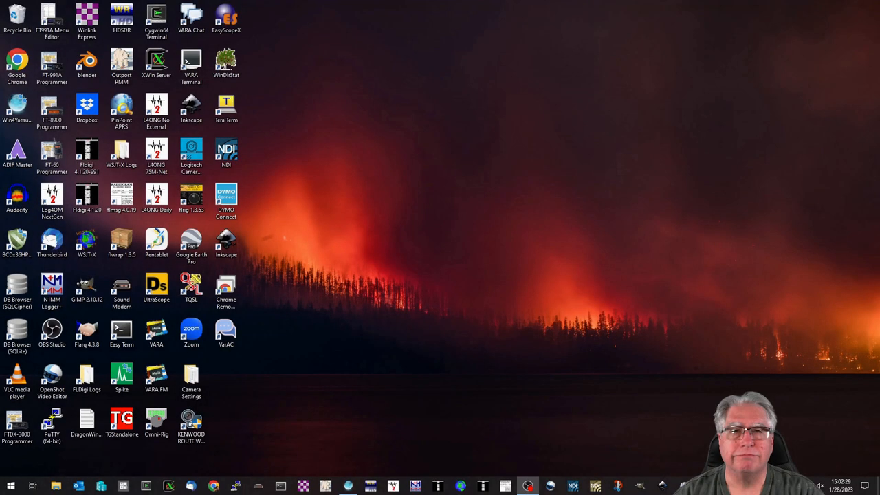
mouse_move(644, 303)
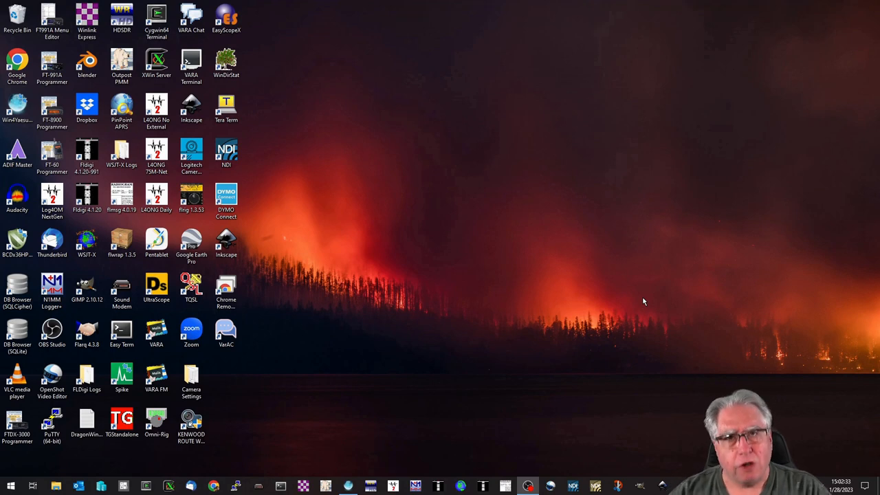
click(226, 330)
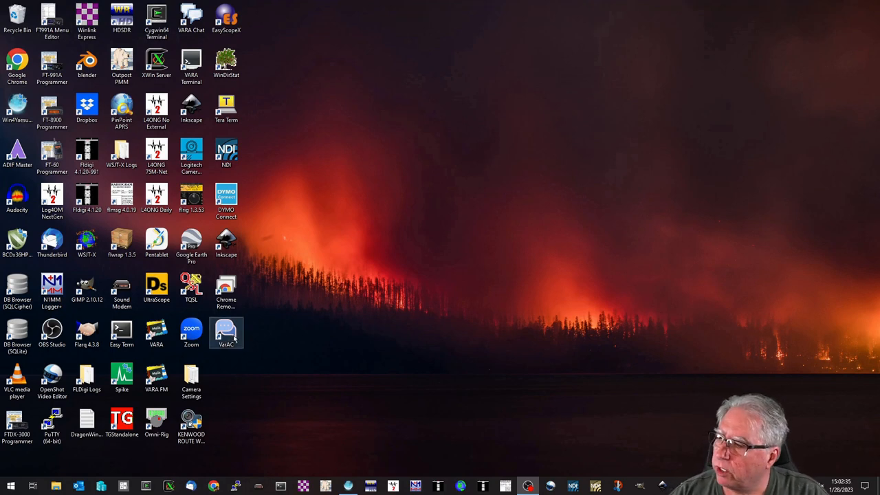
mouse_move(225, 331)
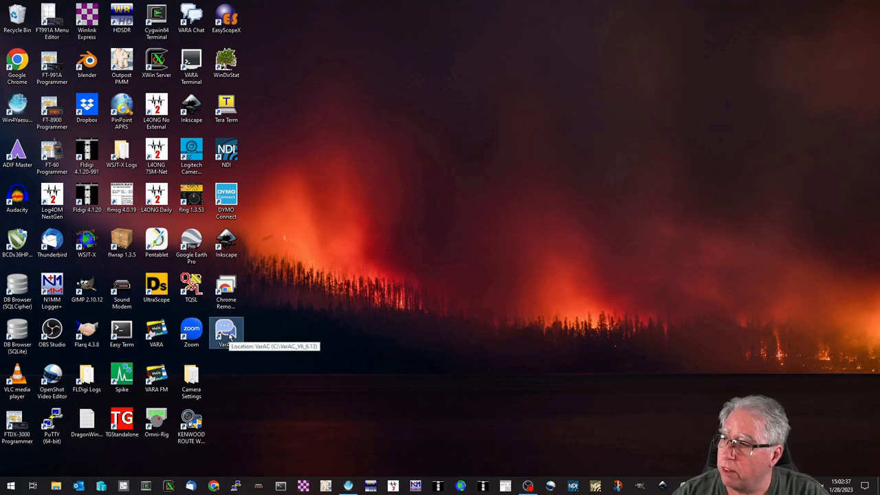
mouse_move(544, 297)
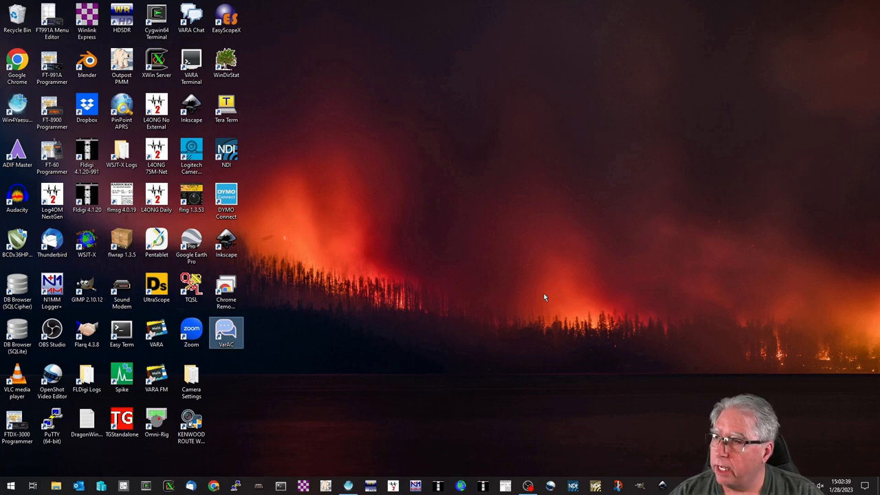
Step: Launch VarAC from the desktop shortcut and dismiss the 'Callsign missing' warning
double_click(226, 328)
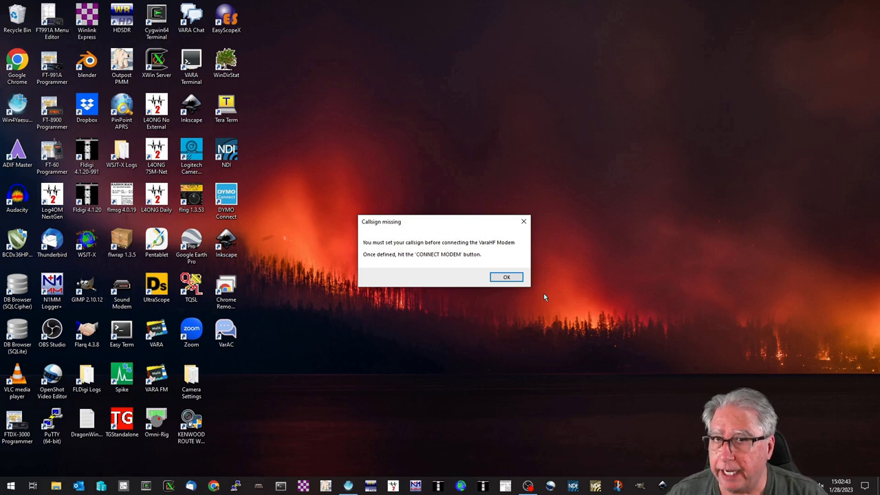
mouse_move(371, 266)
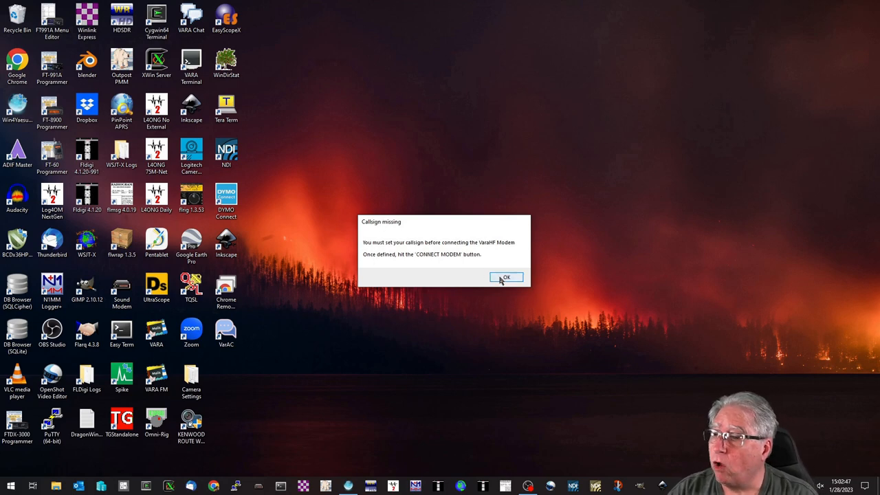
click(506, 277)
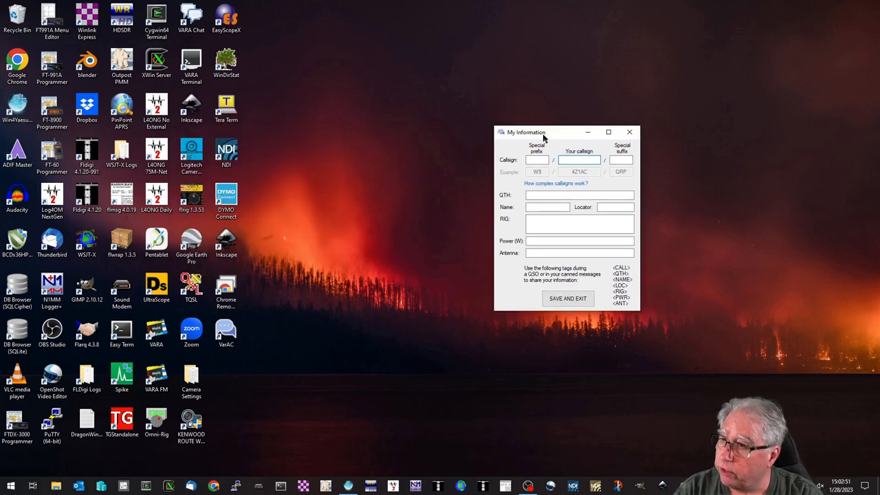
Step: Enter callsign AG6AG, QTH in CA - USA, name Stu and DM0 grid locator in My Information
text(AG6AG)
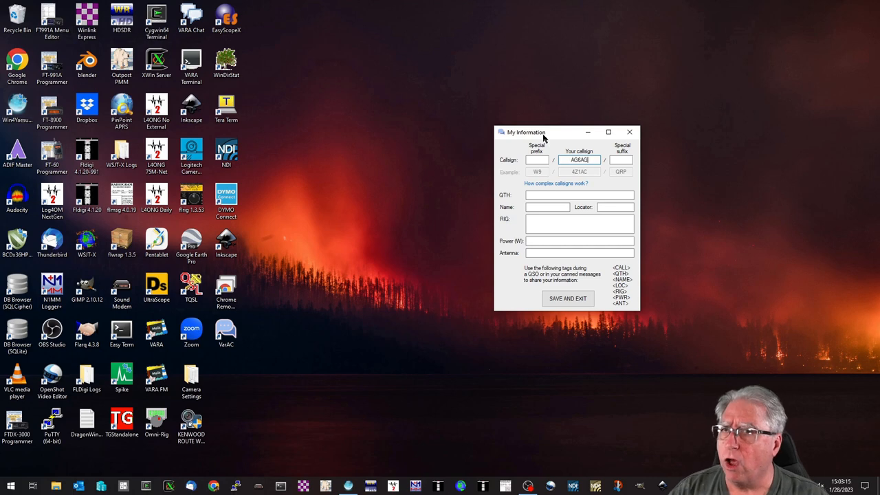
click(580, 196)
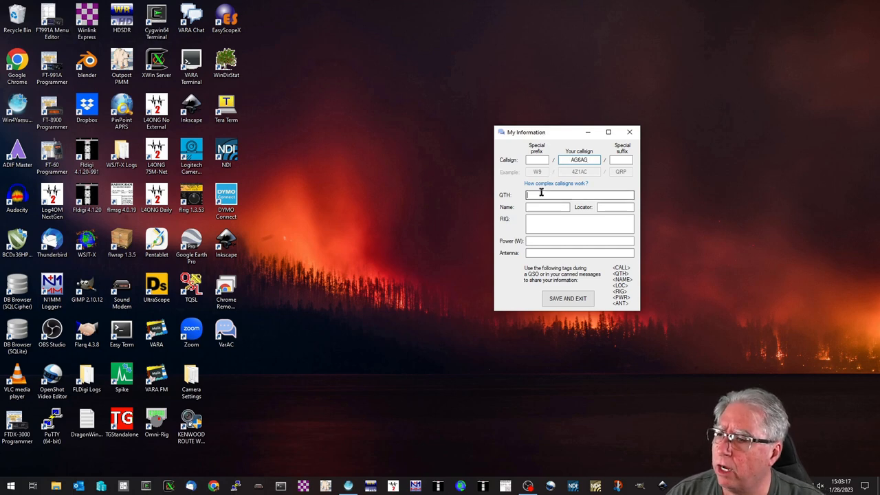
text(Newbury Par)
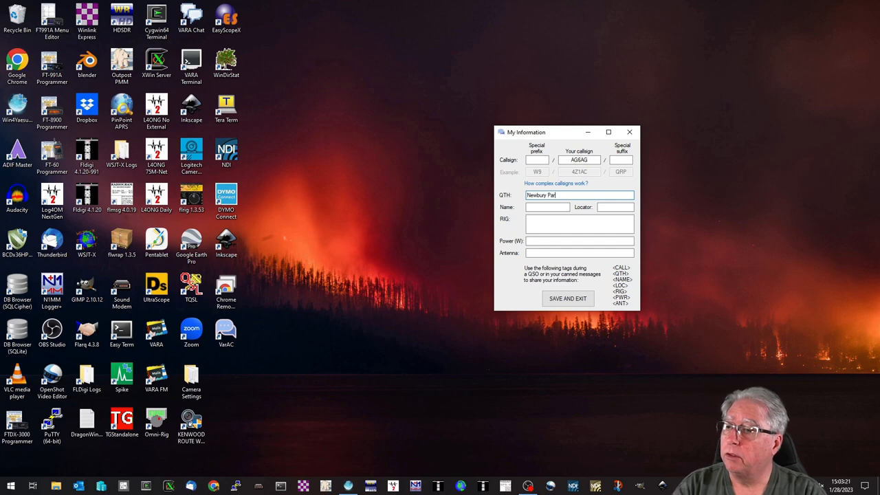
text(k, CA)
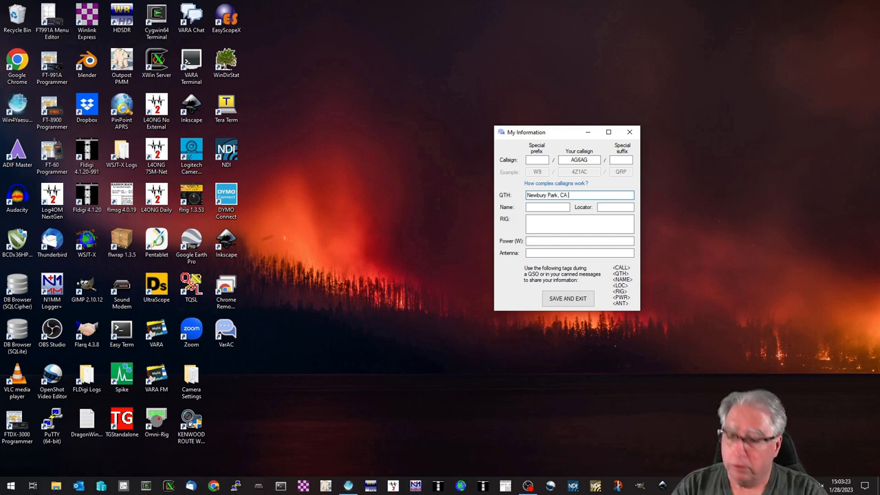
text(- USA)
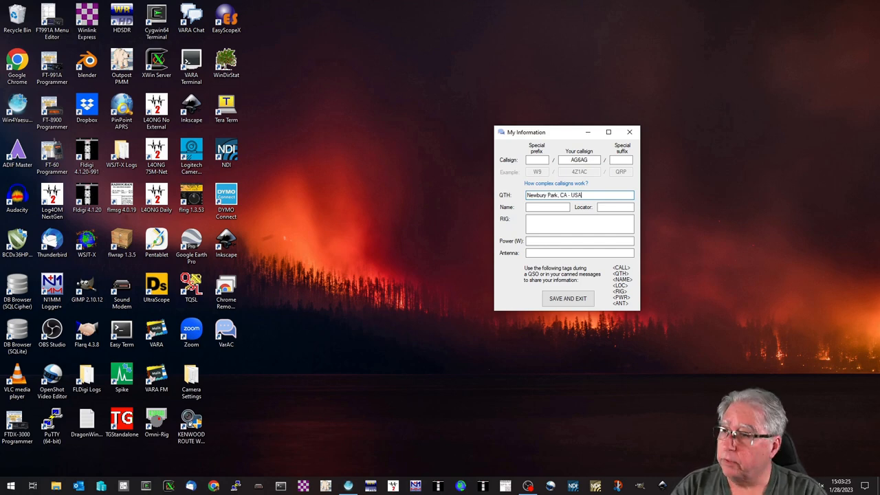
text(SA)
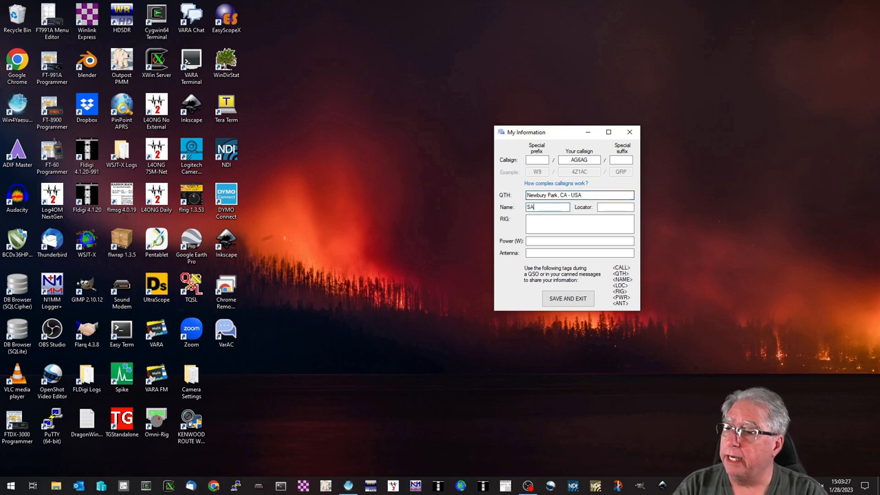
text(Stu)
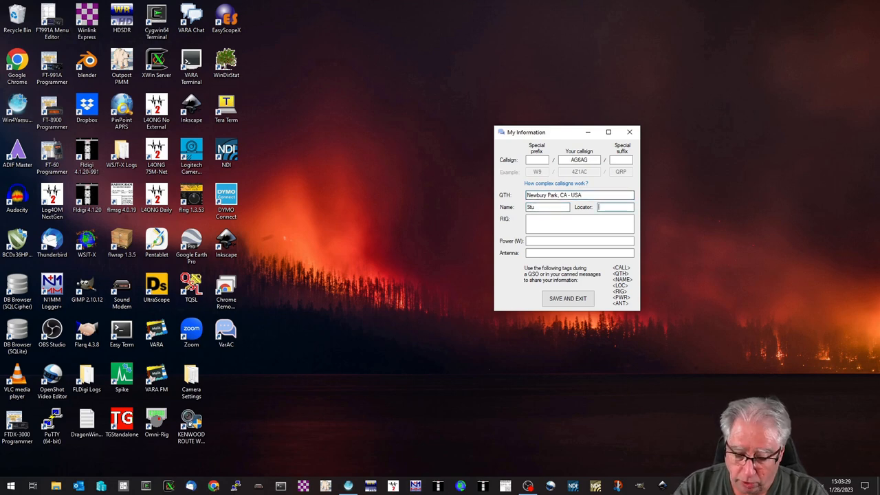
text(DM04NE)
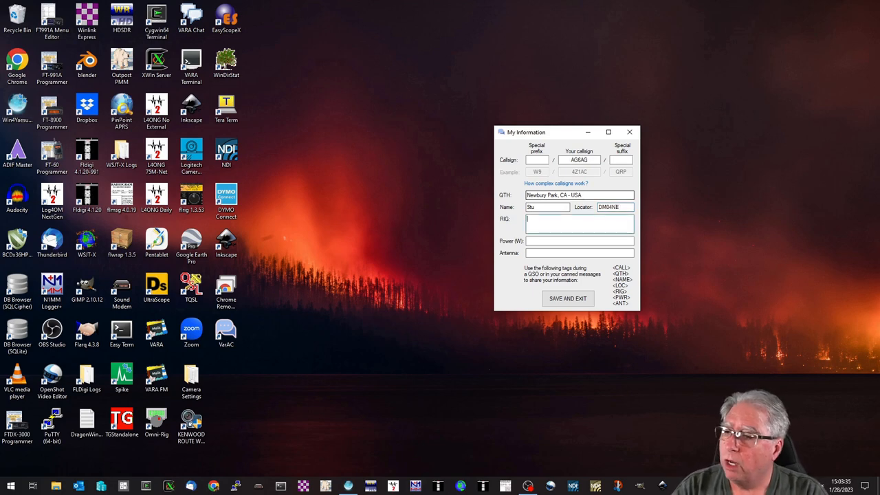
Step: Enter rig FTdx3000, power 50 W and antenna Home Grown Dipole
text(FTdx)
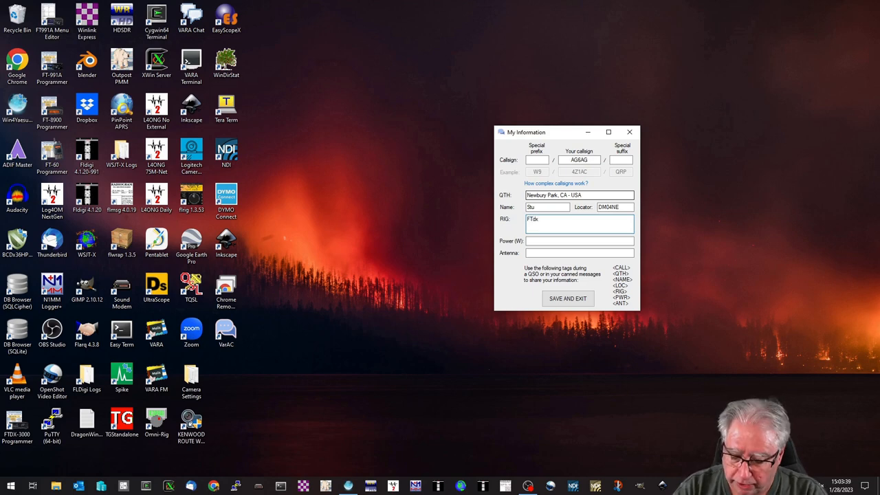
text(3000)
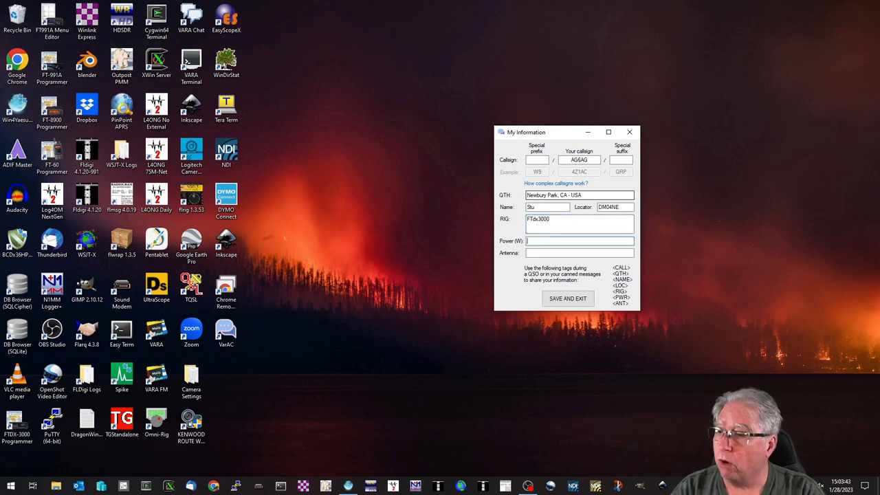
text(50)
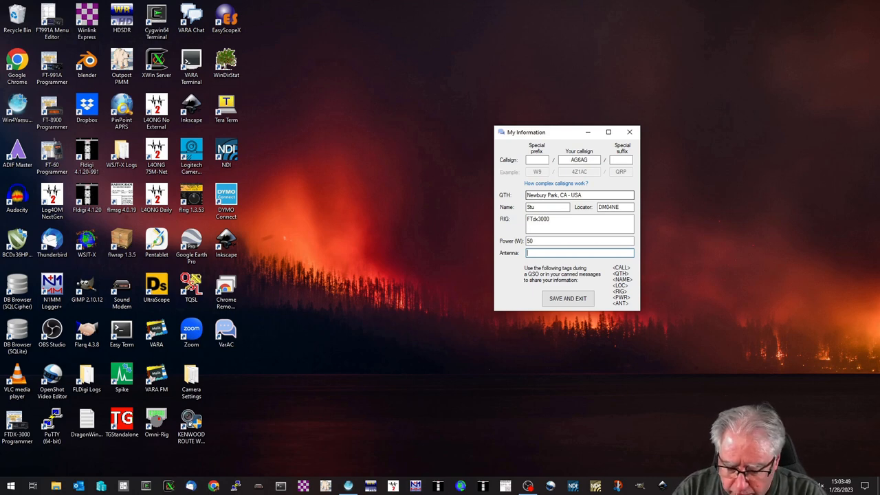
text(FTd)
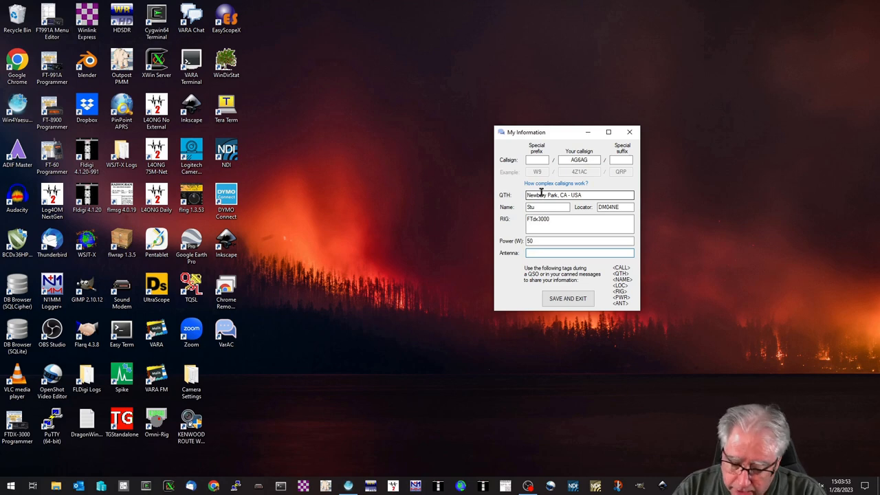
text(H)
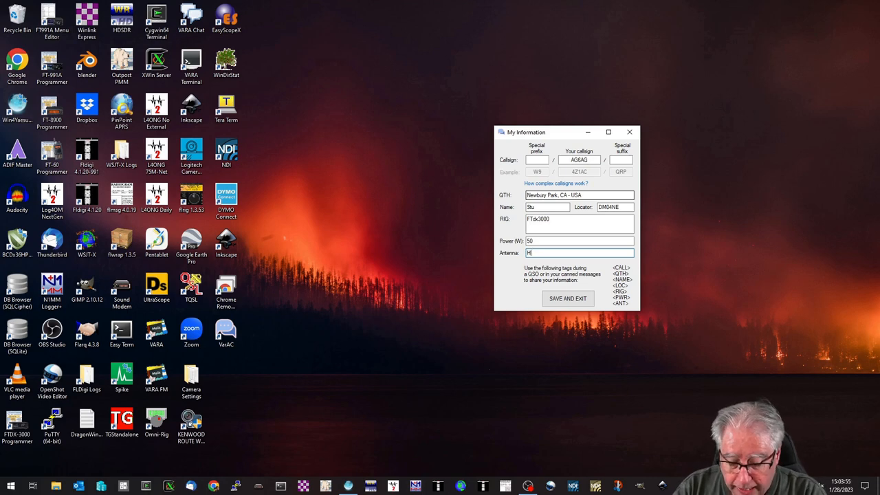
text(ome Grown)
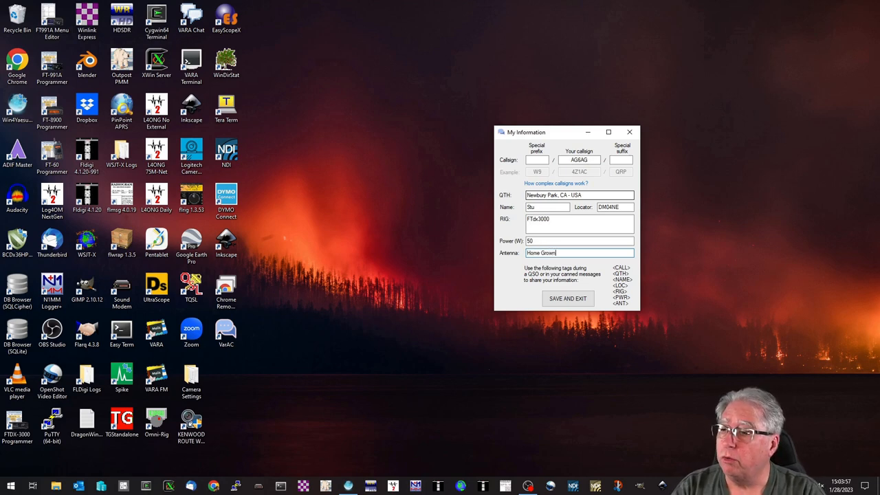
text(D)
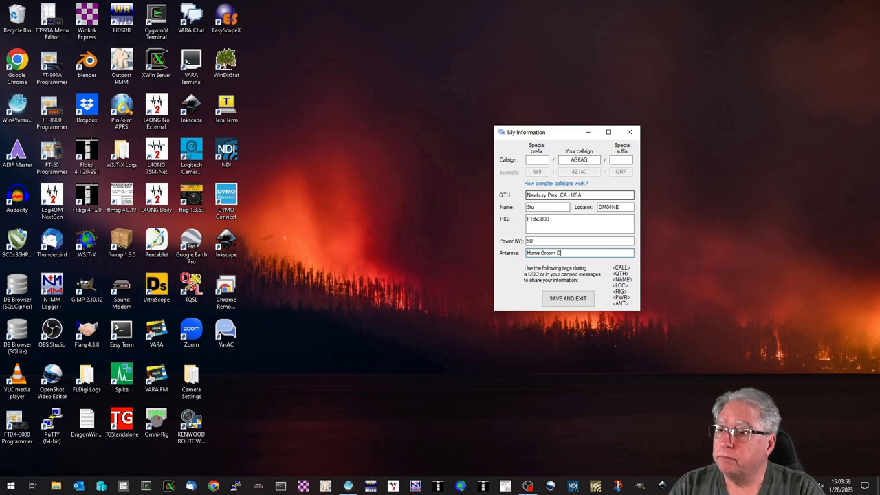
text(ipole)
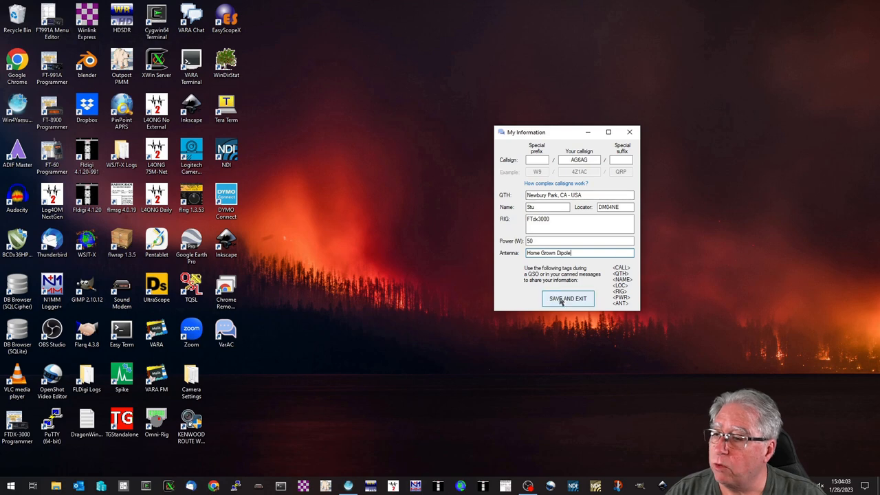
Step: Save the station details, accept the restart and dismiss the manual frequency notice
click(567, 297)
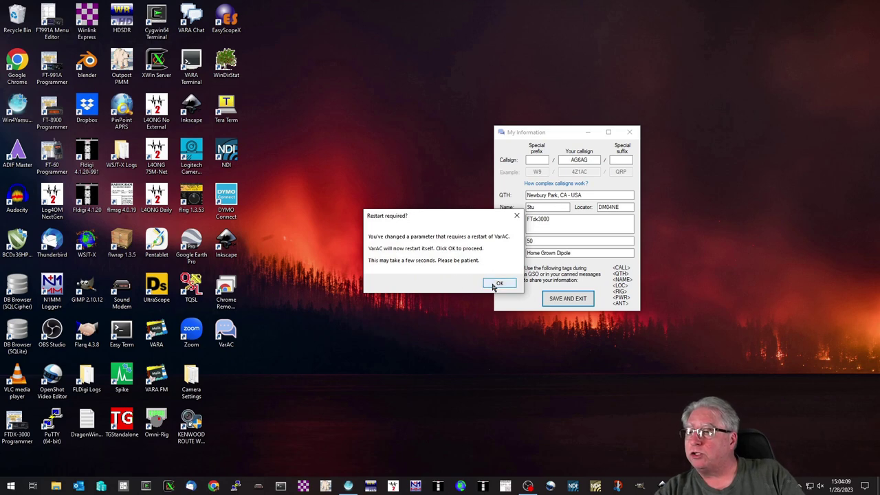
click(499, 283)
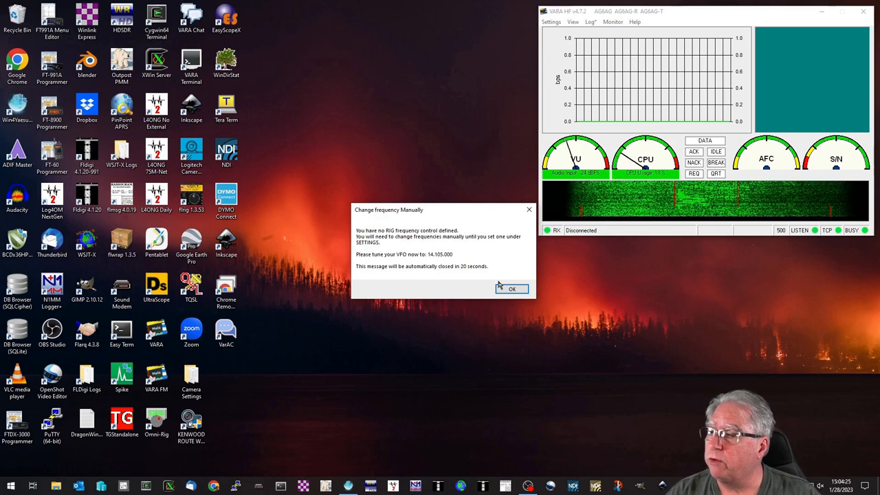
click(512, 289)
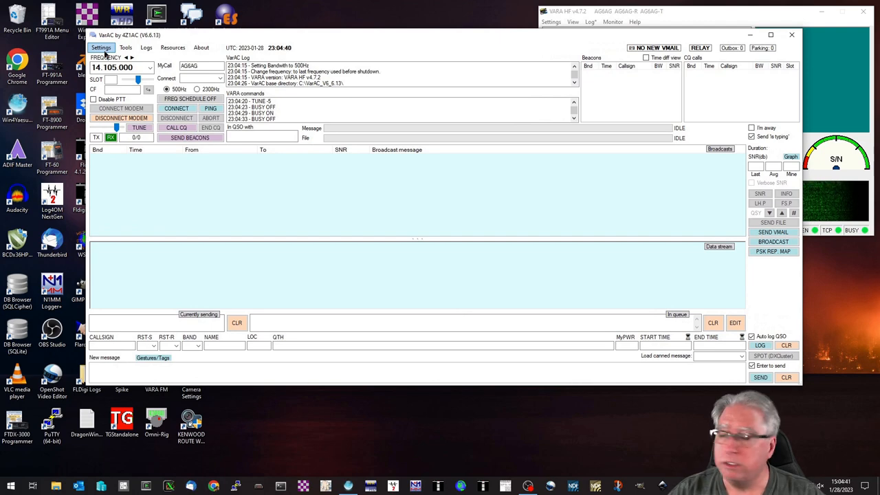
Step: In RIG Control and VARA Configurations, choose the Yaesu FTdx-3000 as the CAT rig
click(110, 47)
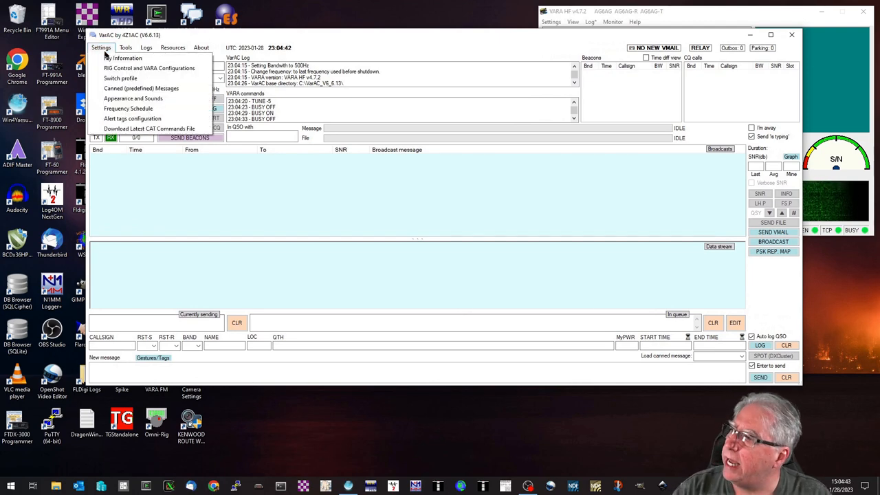
mouse_move(148, 67)
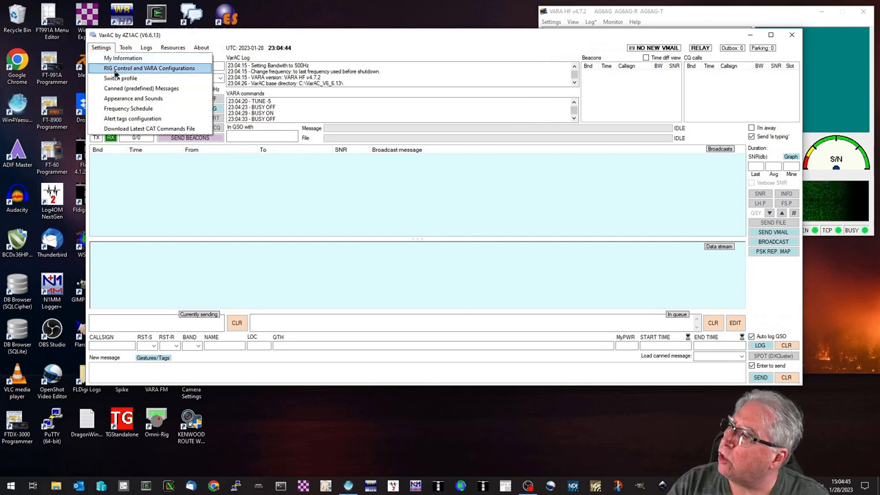
click(154, 69)
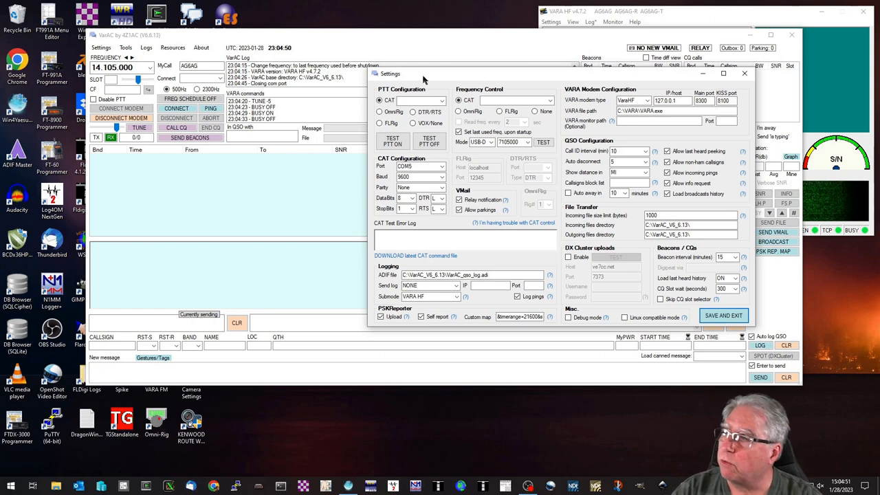
click(440, 102)
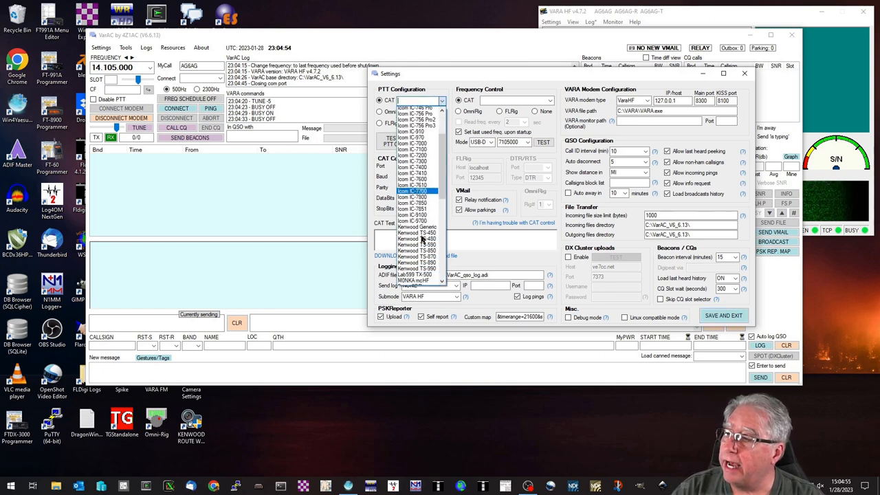
scroll(down, 3)
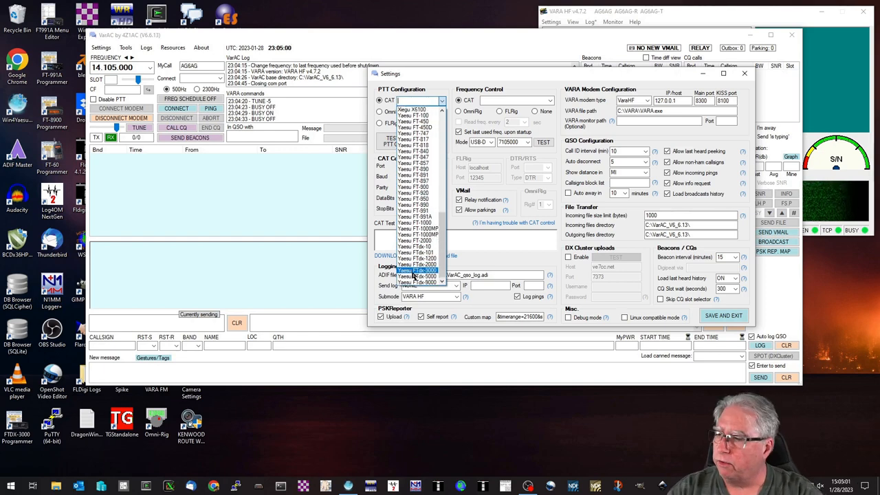
click(416, 269)
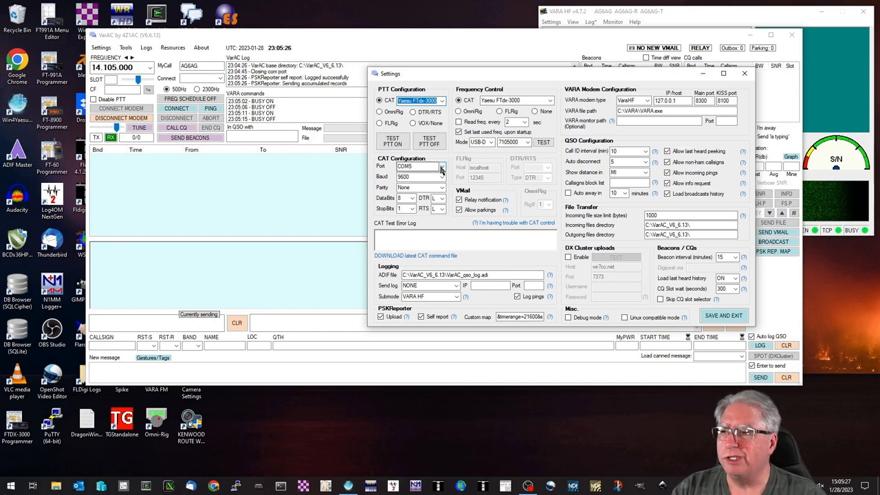
Step: Set the CAT port to COM14 and the baud rate to 38400
click(440, 166)
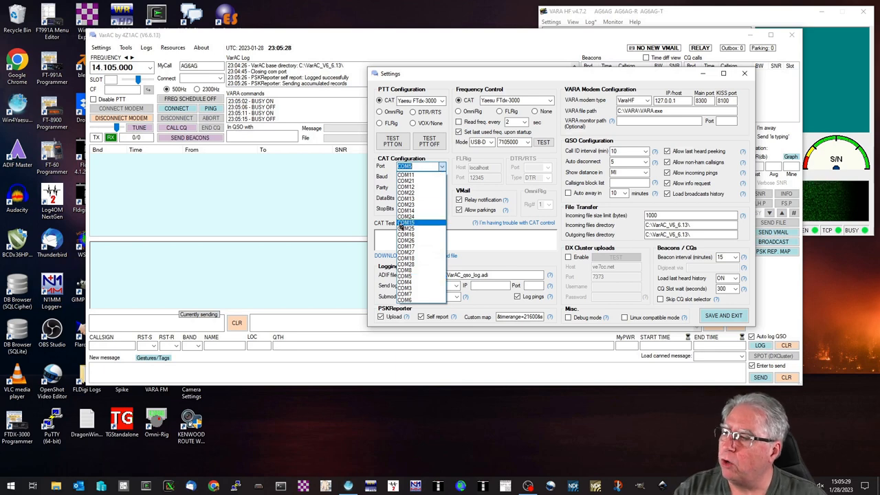
click(407, 222)
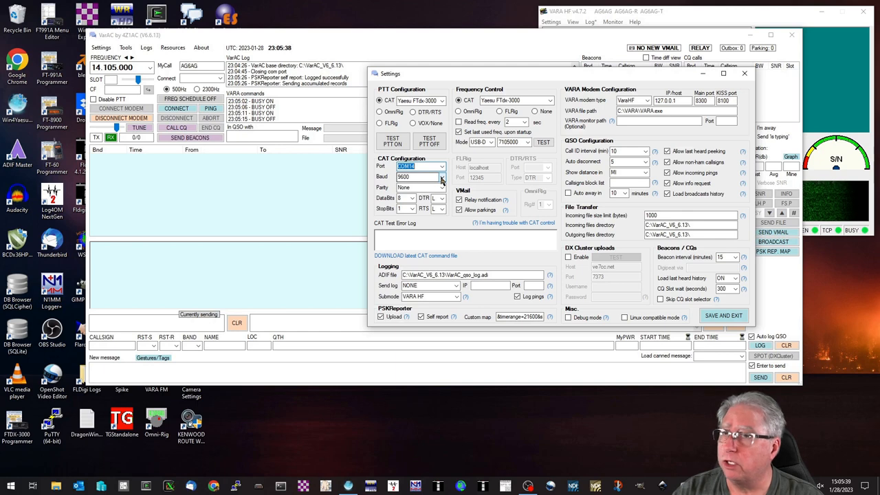
click(440, 176)
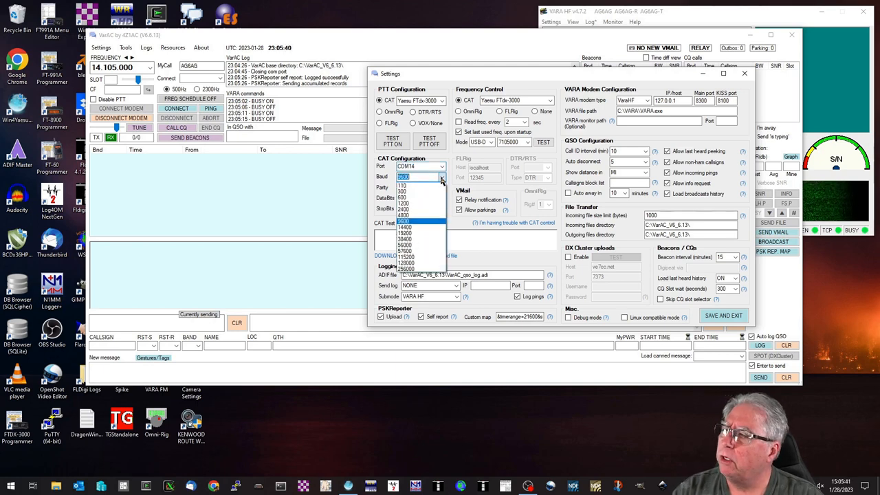
click(410, 221)
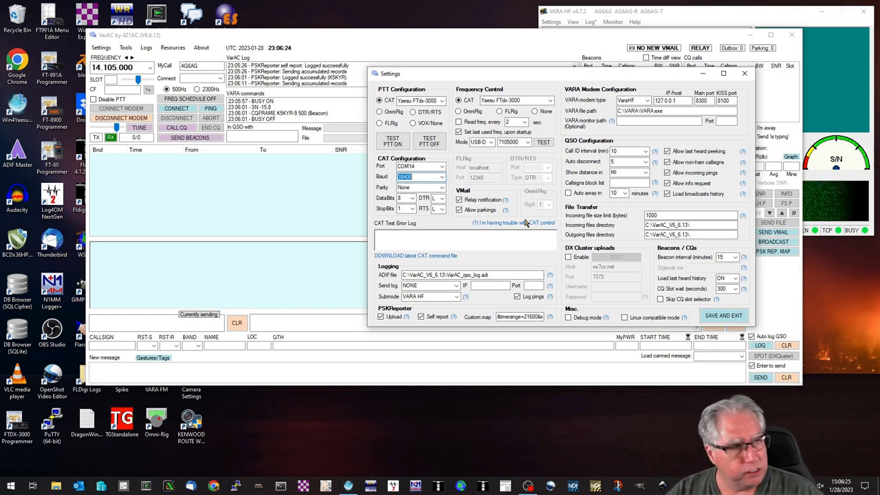
mouse_move(385, 153)
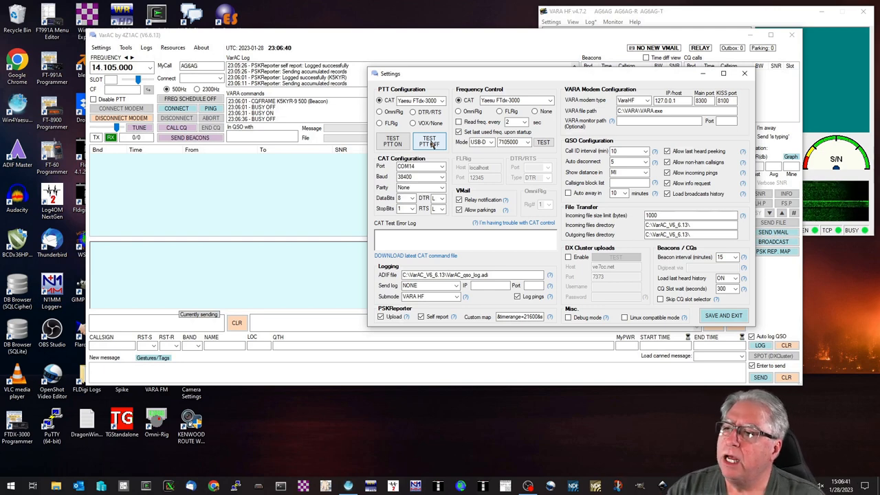
click(429, 141)
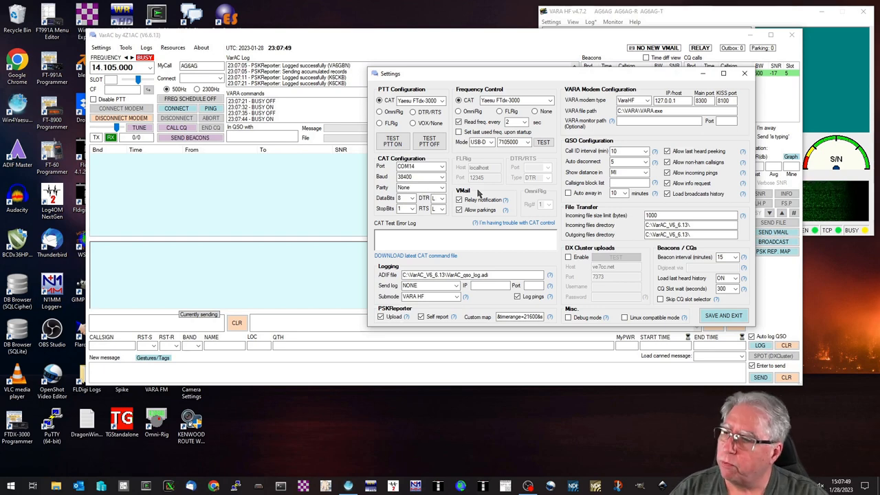
click(460, 209)
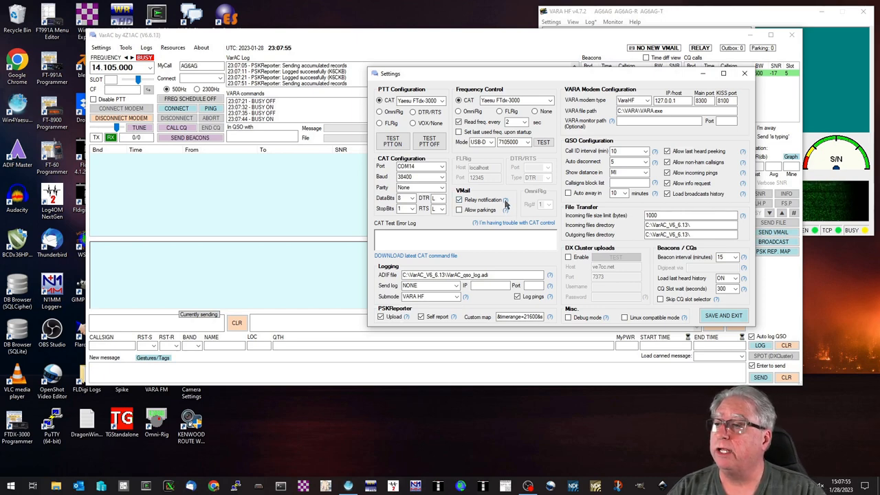
mouse_move(523, 212)
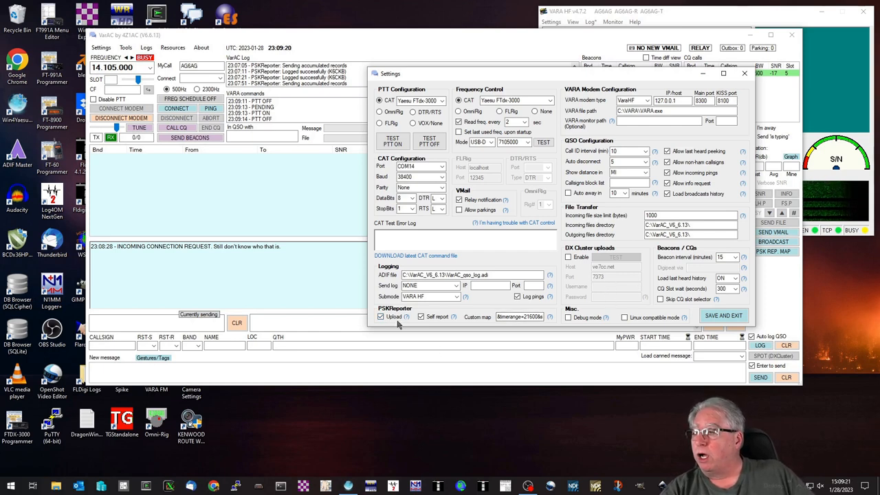
mouse_move(407, 319)
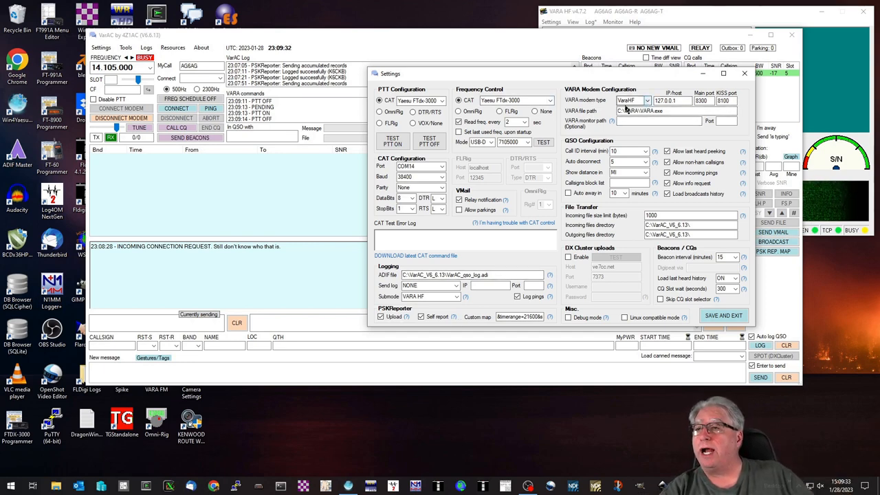
mouse_move(633, 112)
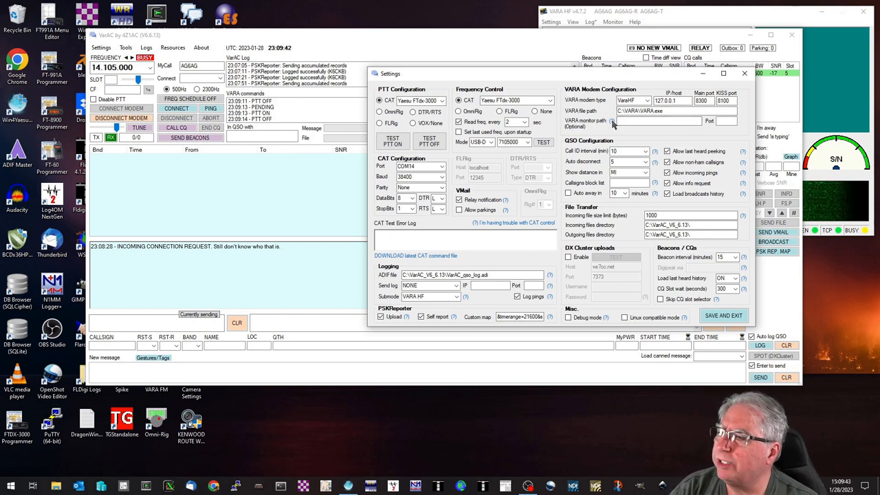
Step: Show the 'What is VARA HF Monitor?' help next to the VARA monitor path
click(619, 124)
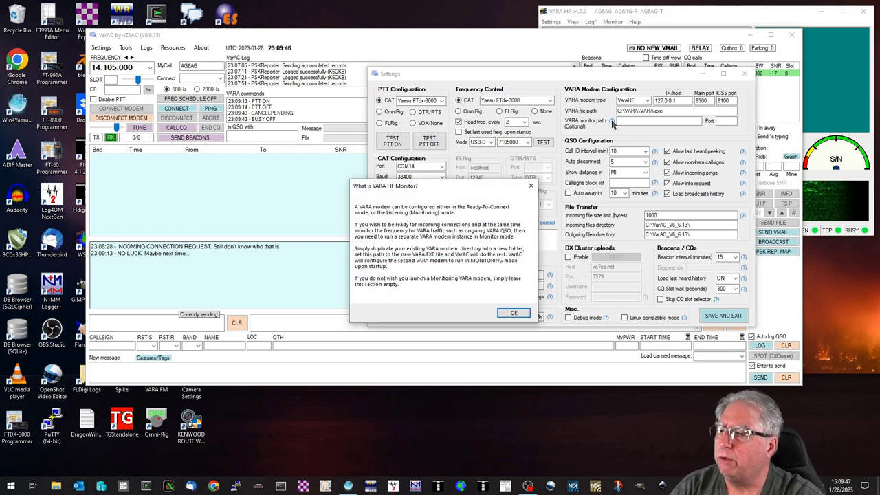
mouse_move(531, 290)
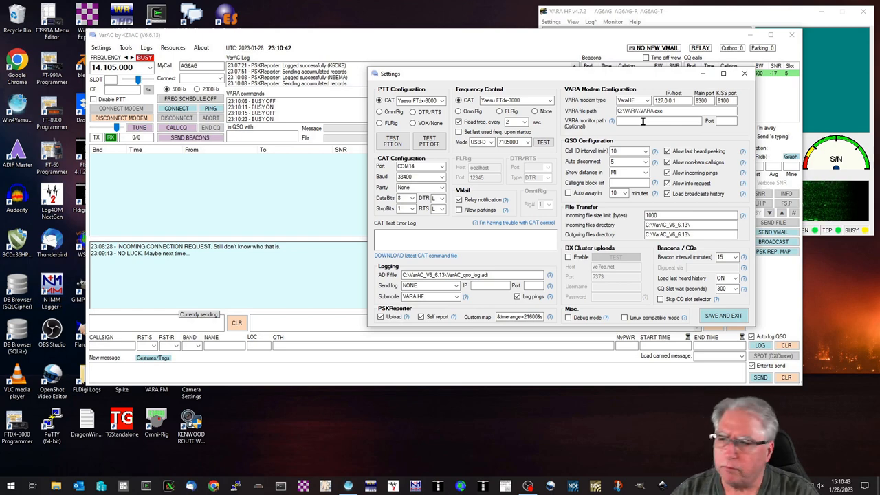
mouse_move(580, 215)
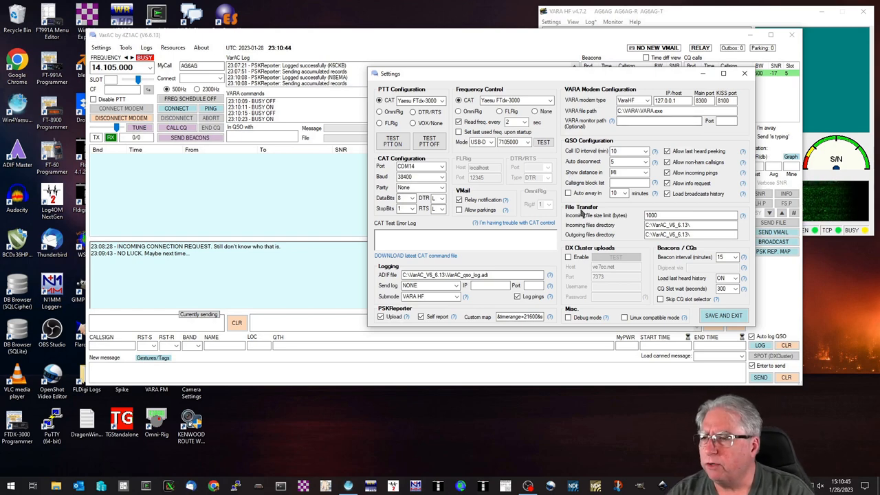
mouse_move(693, 245)
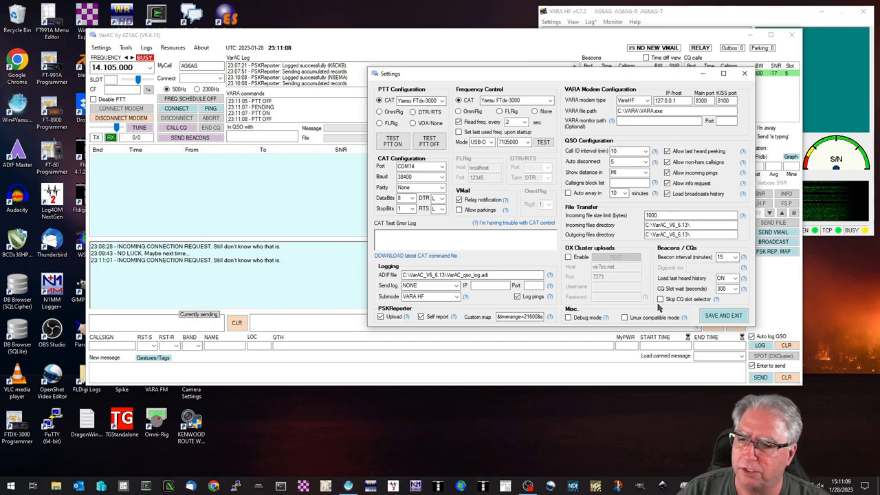
Step: Save the rig and VARA settings, returning to the main chat window
click(724, 315)
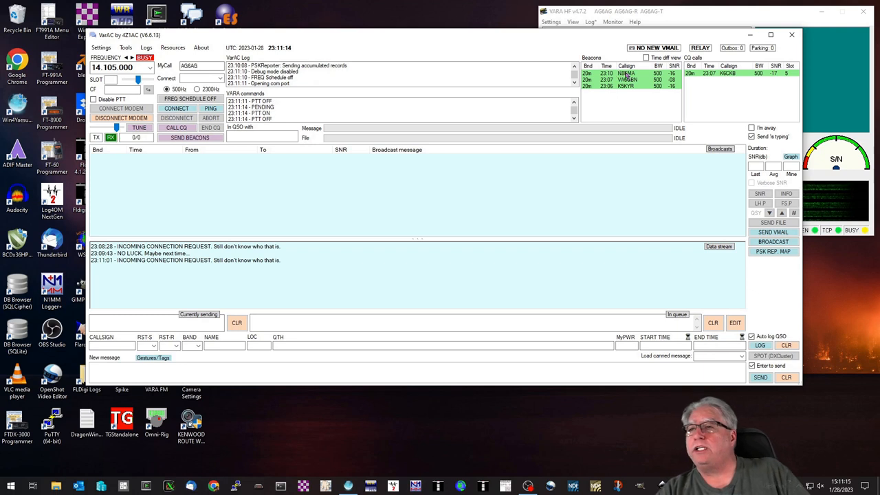
mouse_move(720, 82)
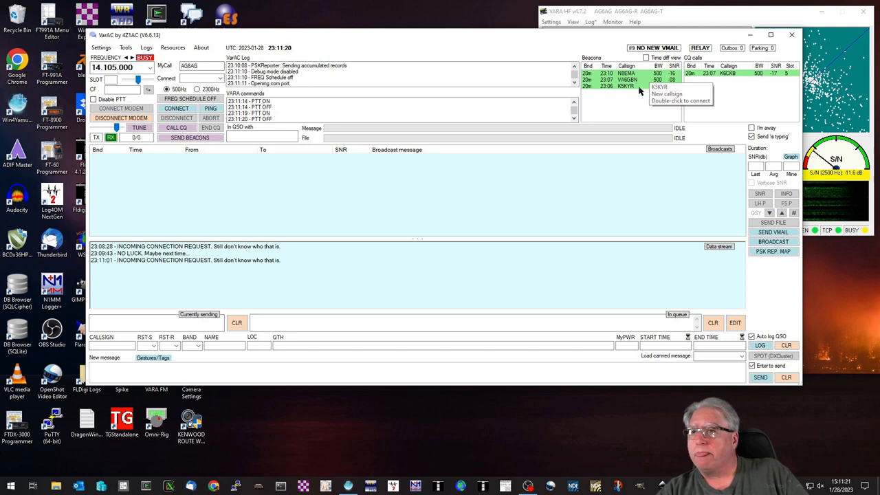
mouse_move(664, 146)
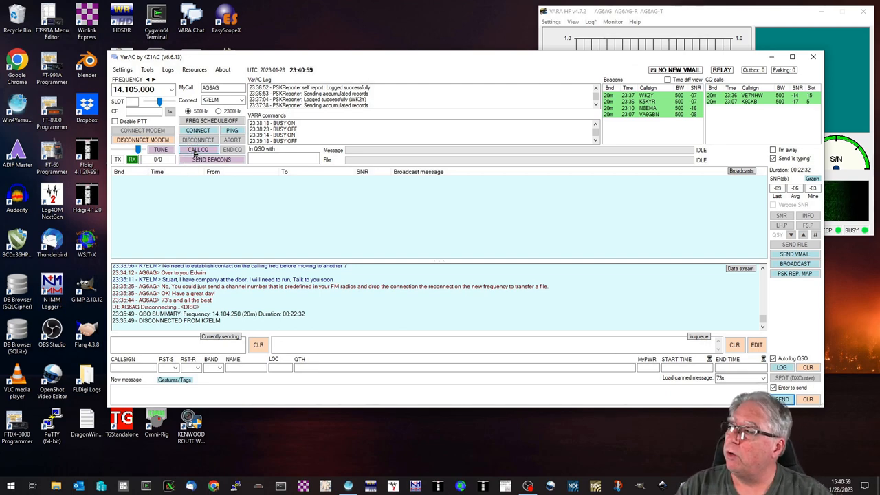
Step: Run the slot sniffer in the CQ slot selector and pick the free slot at 14.102.750
click(198, 150)
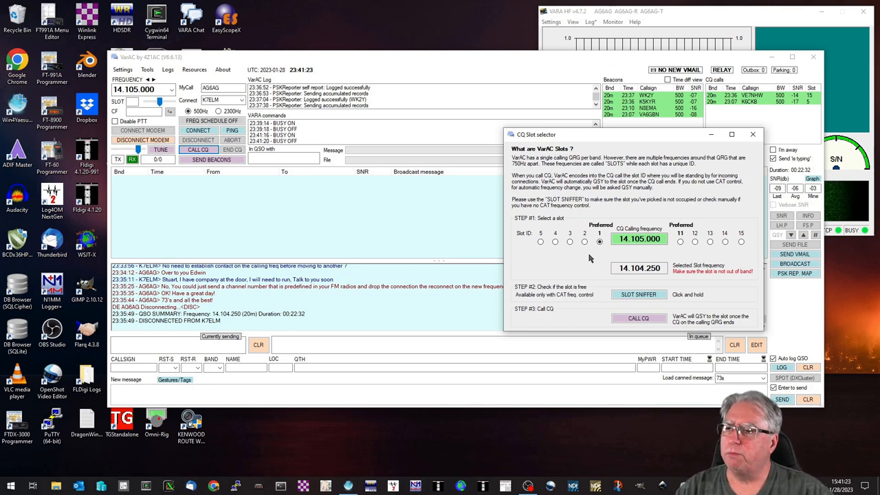
mouse_move(608, 261)
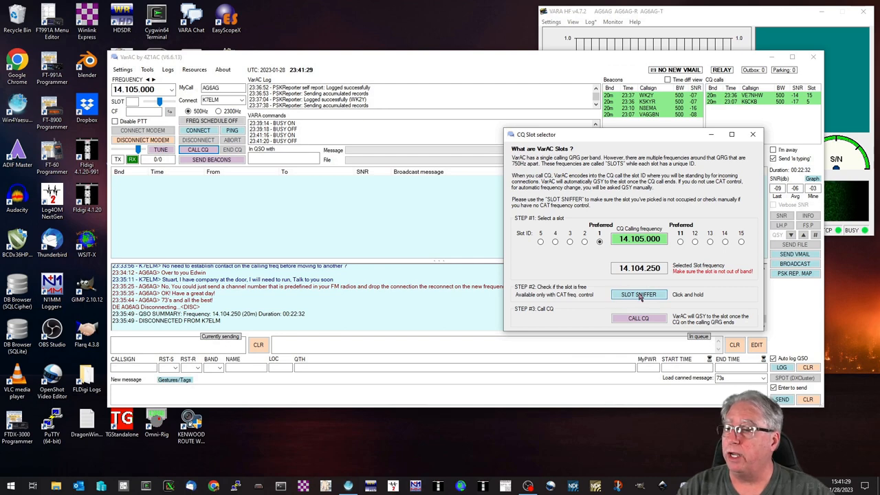
click(638, 294)
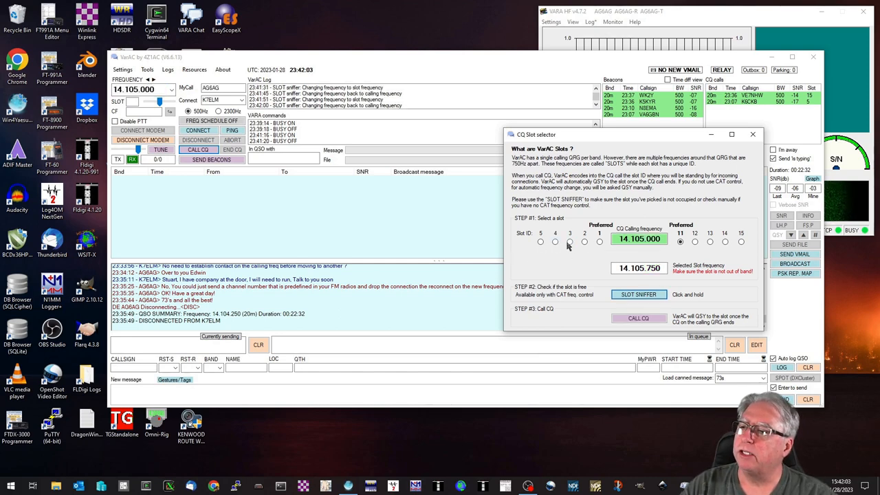
click(569, 242)
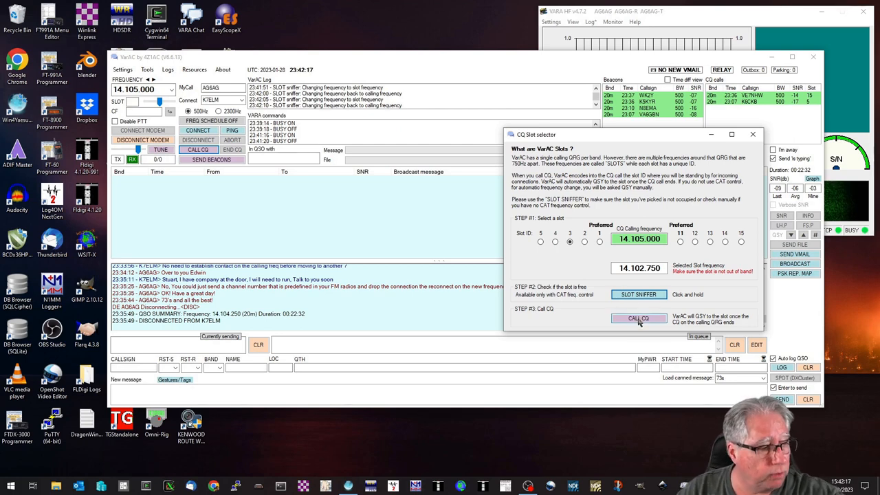
Step: Send a CQ call on the 14.102.750 slot and wait for an answering station
click(639, 317)
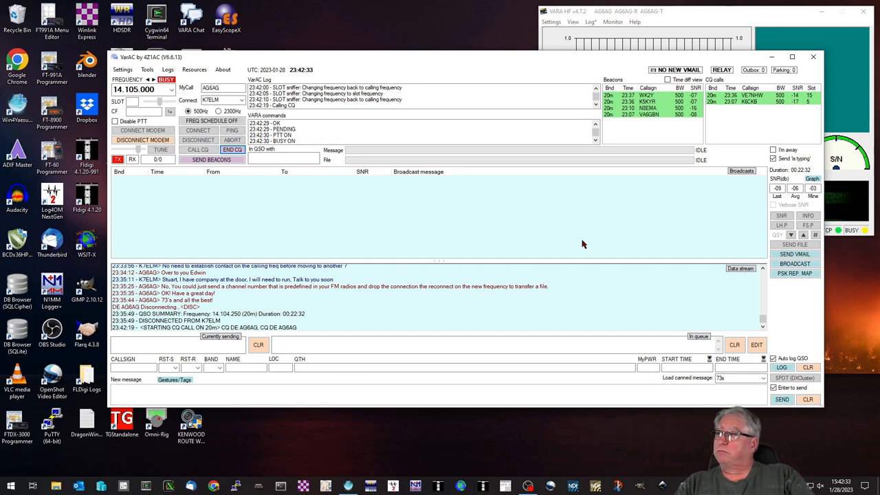
click(233, 149)
text(Hi Randel, Good to connect with you)
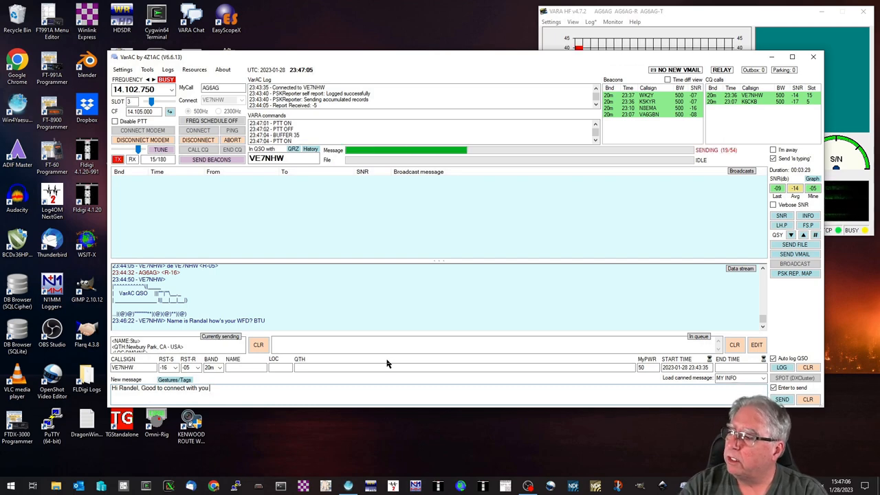
Step: Reply to the Aldergrove, B.C. station and send the thank-you and 73s sign-off
text(Hope this)
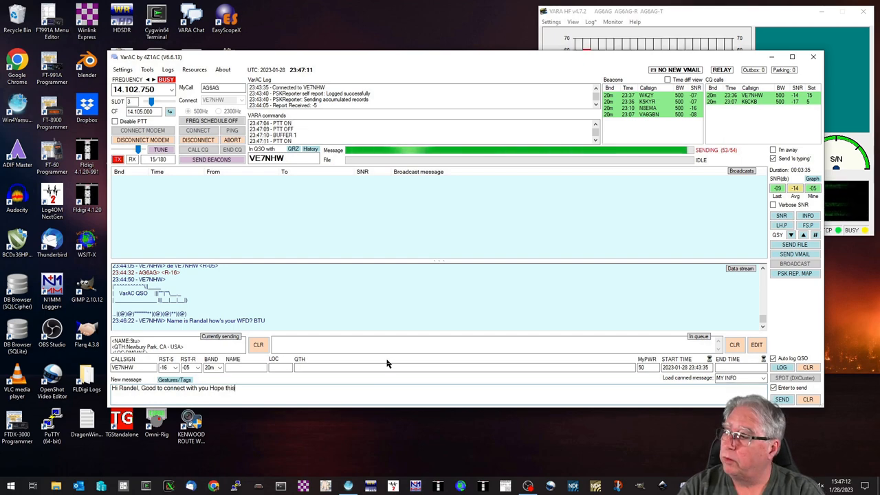
text(find)
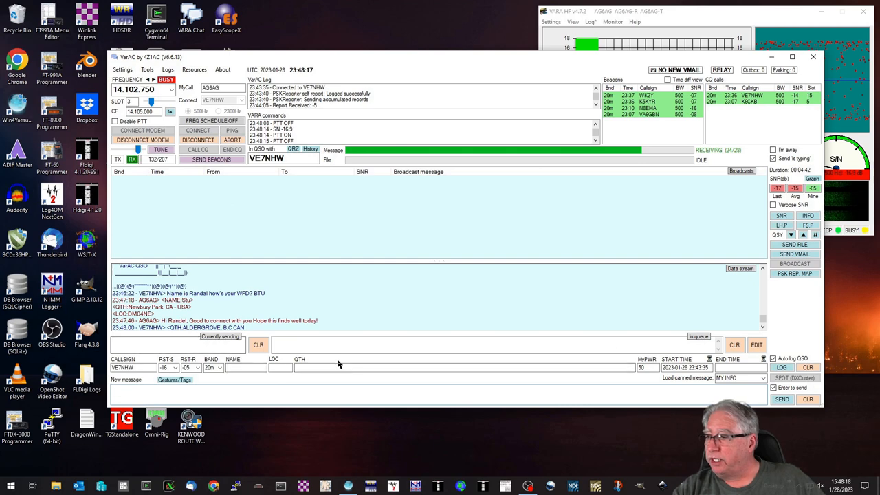
mouse_move(530, 304)
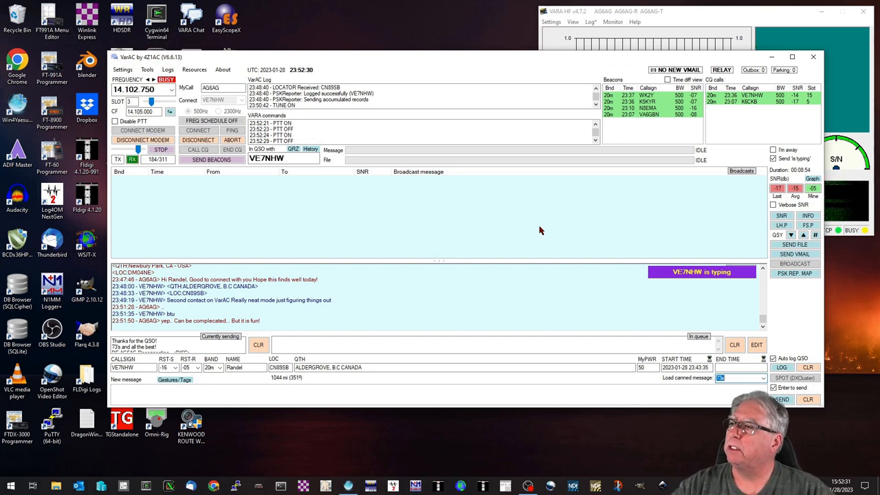
click(212, 159)
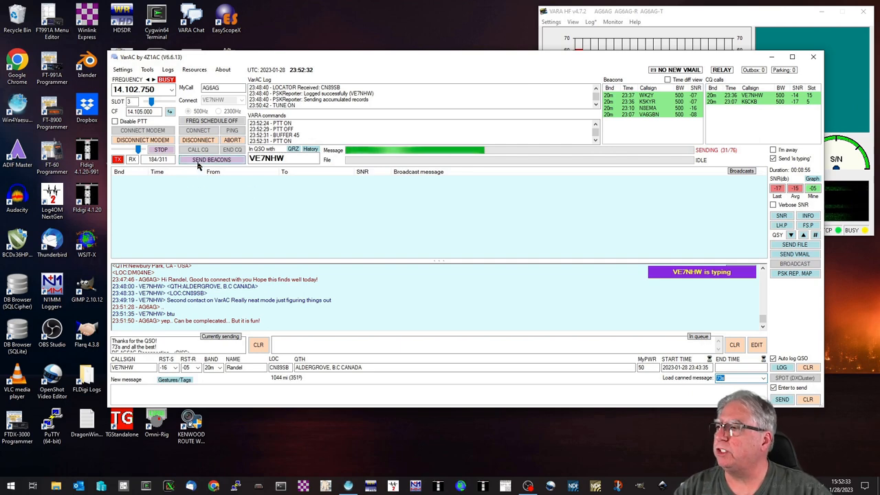
mouse_move(243, 223)
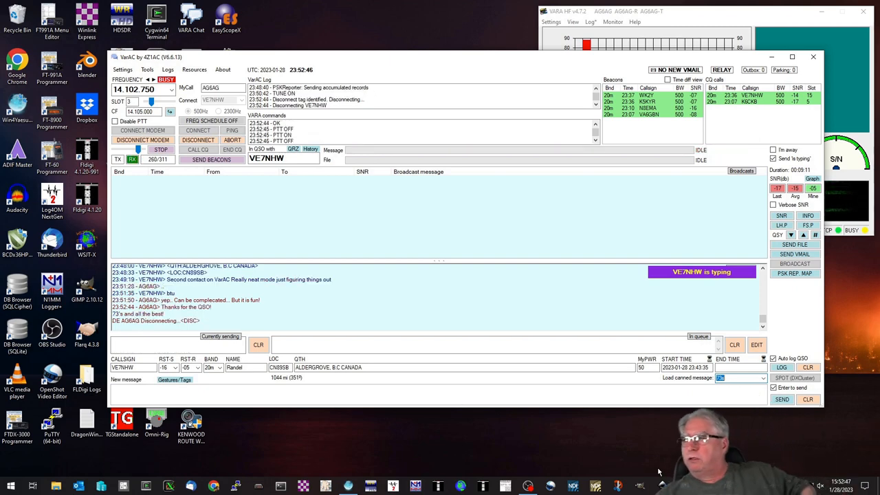
mouse_move(330, 191)
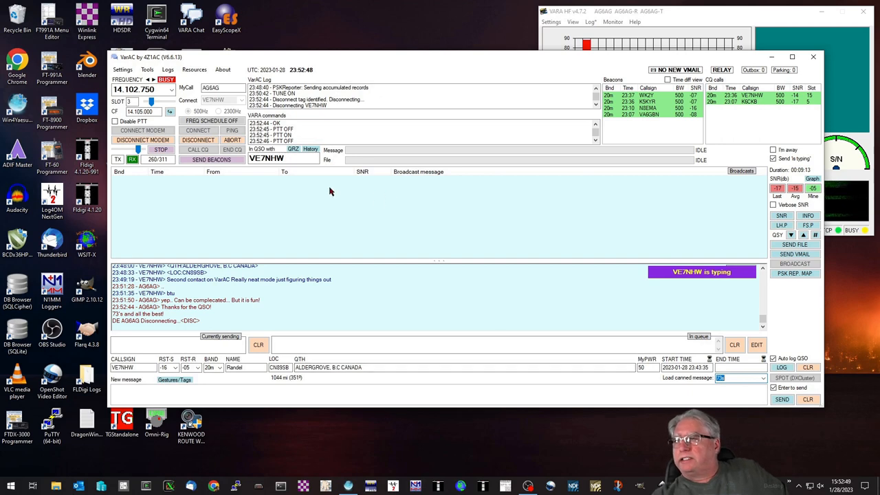
mouse_move(218, 198)
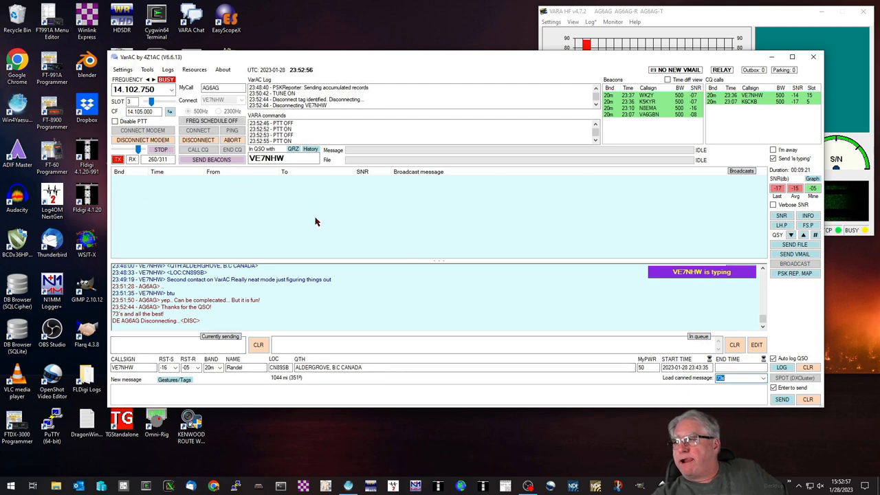
mouse_move(339, 228)
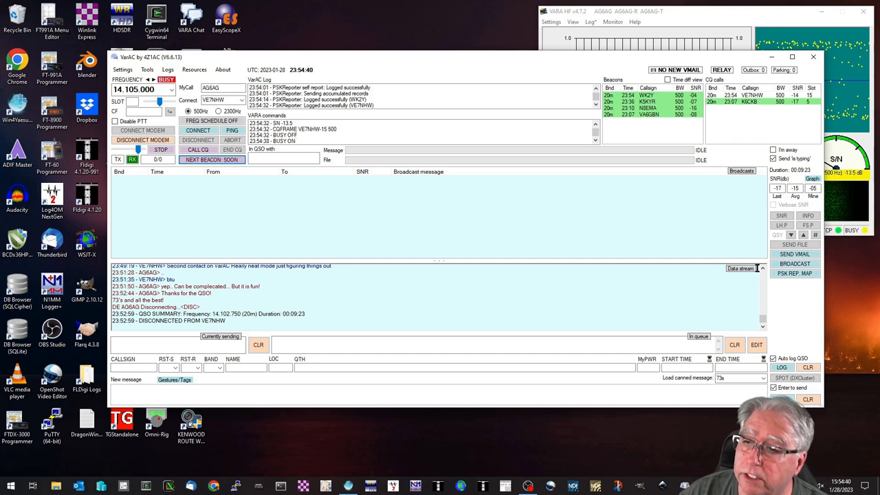
mouse_move(795, 264)
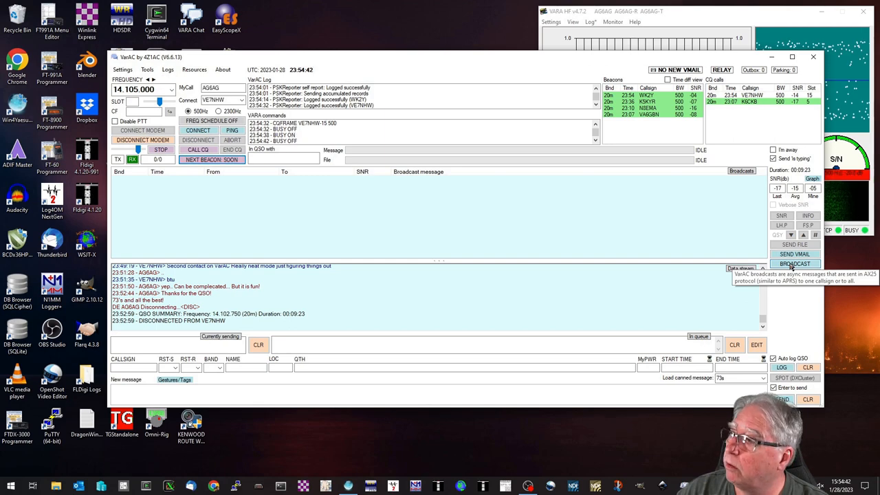
click(795, 264)
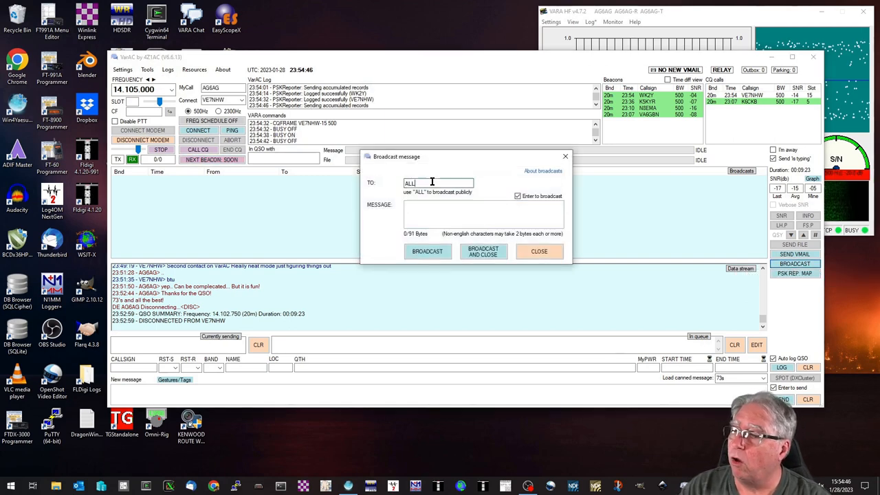
double_click(418, 183)
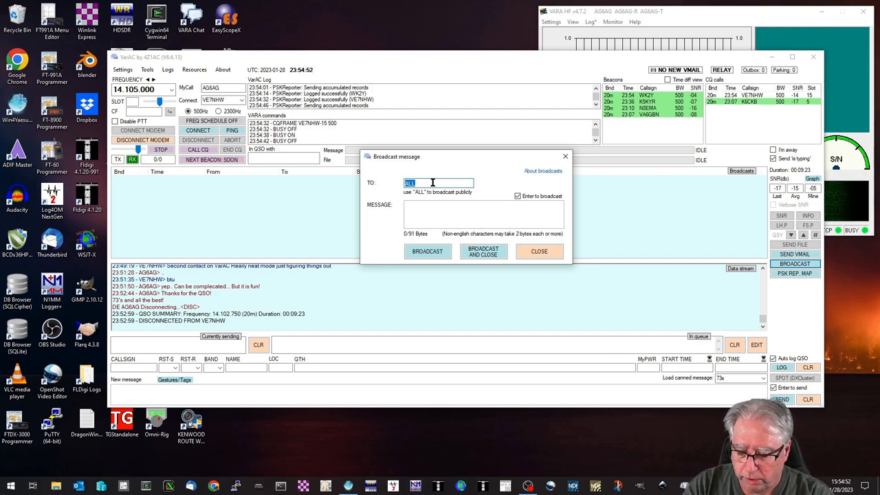
text(W8RH)
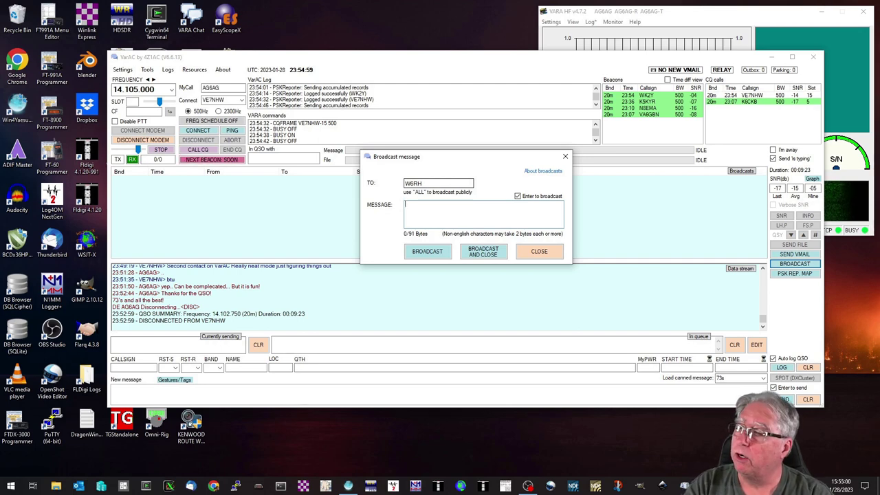
text(Hi Rob)
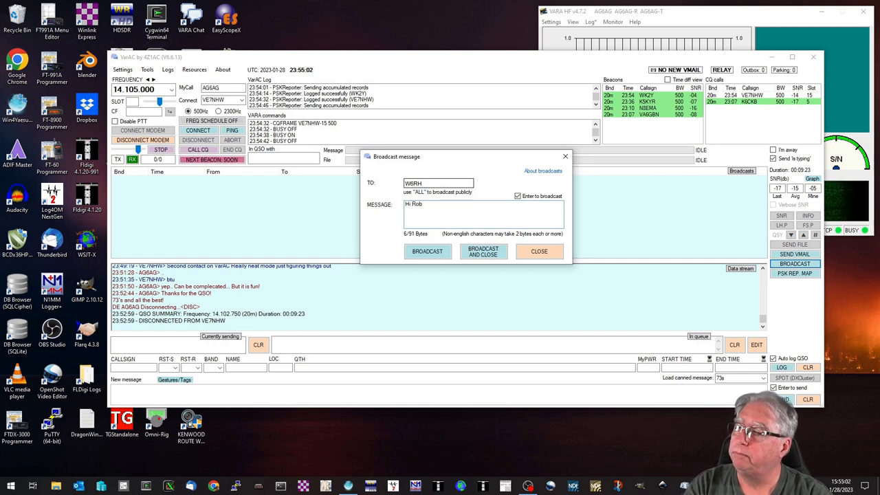
click(484, 250)
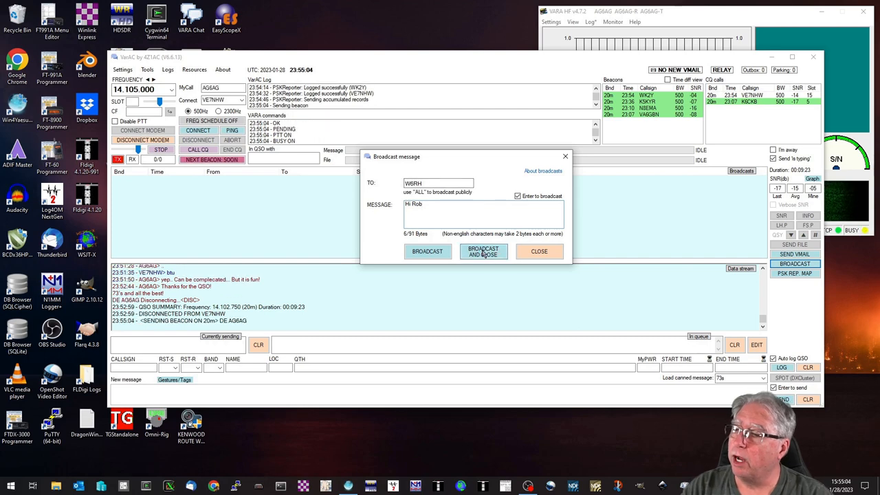
click(482, 251)
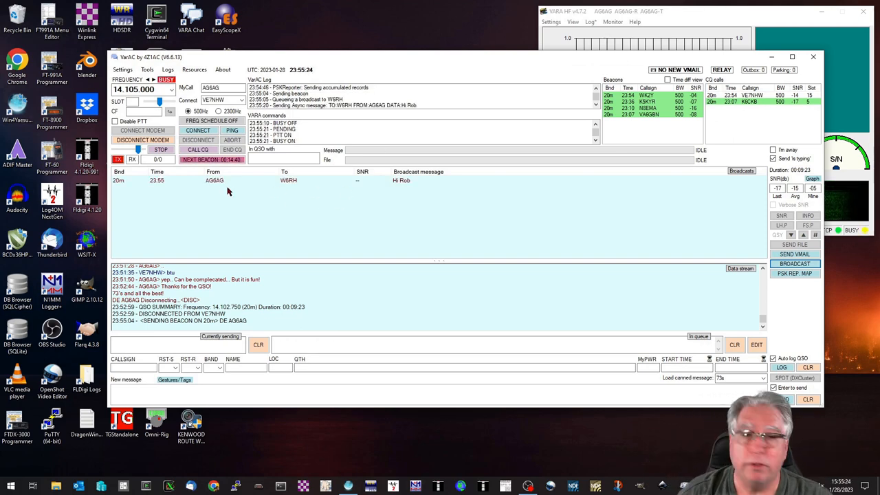
mouse_move(234, 201)
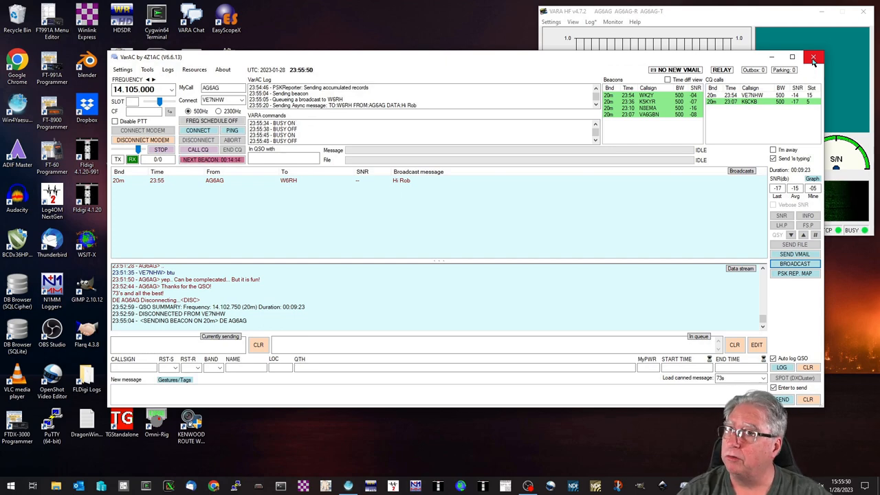
Step: Close VARA HF and VarAC, leaving the Windows desktop
click(814, 61)
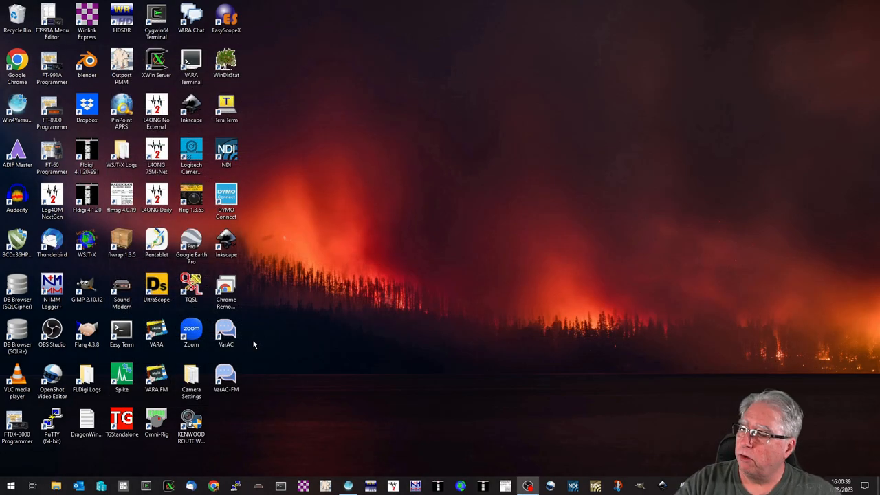
mouse_move(280, 369)
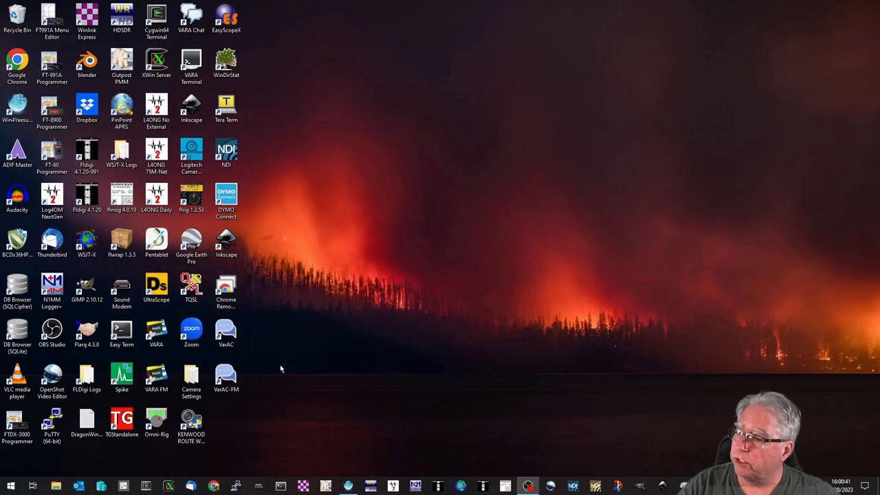
Step: Launch File Explorer from the taskbar, showing Quick access
click(226, 374)
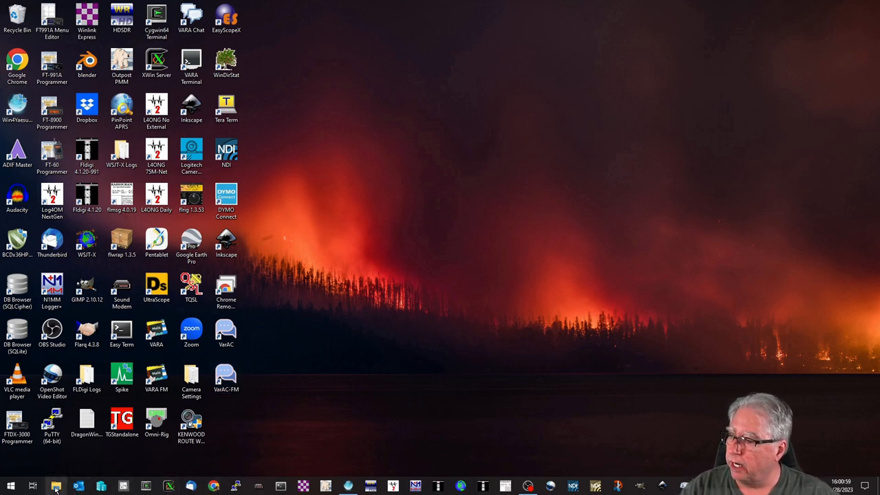
click(54, 484)
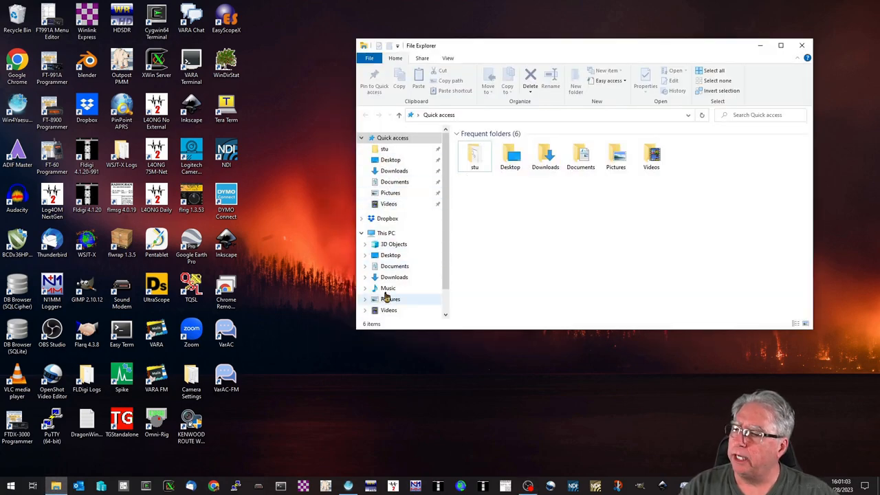
Step: Browse Local Disk (C:) from This PC and select the VarAC and VarAC-FM folders
click(383, 233)
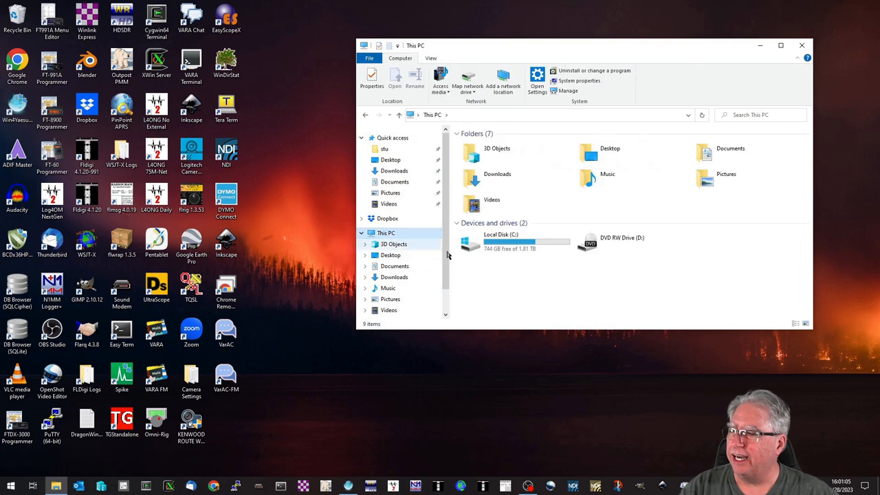
double_click(495, 242)
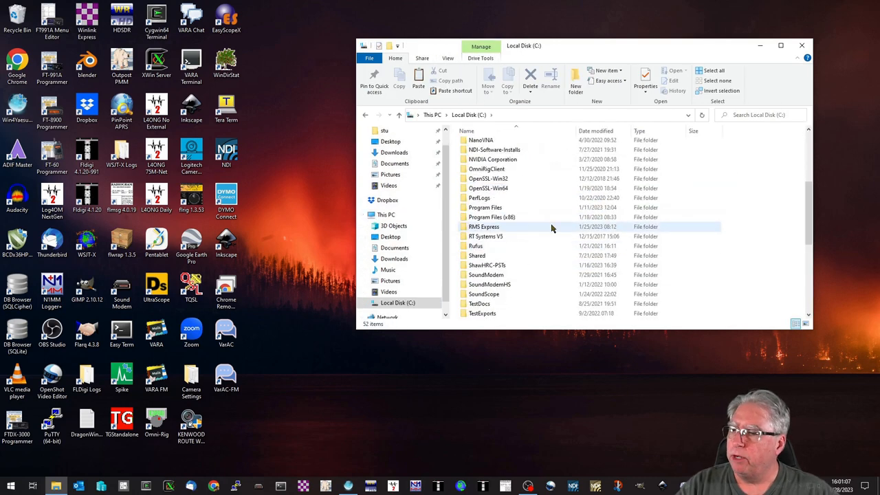
scroll(down, 3)
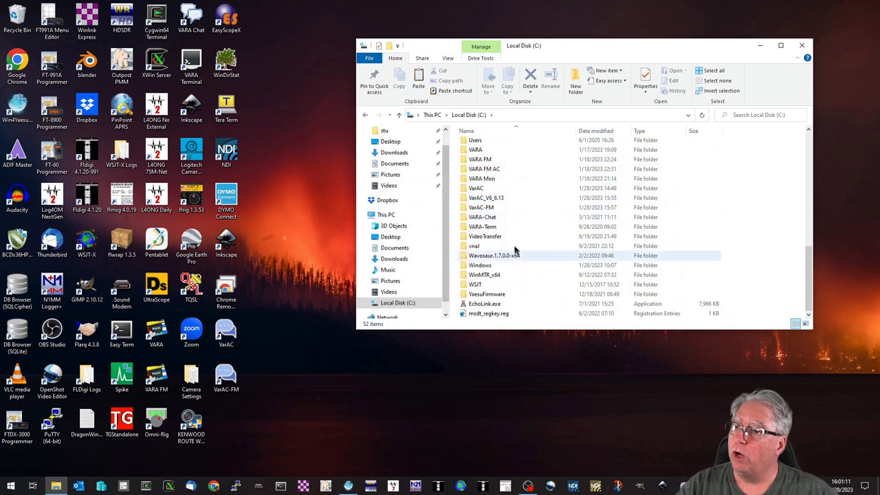
mouse_move(481, 206)
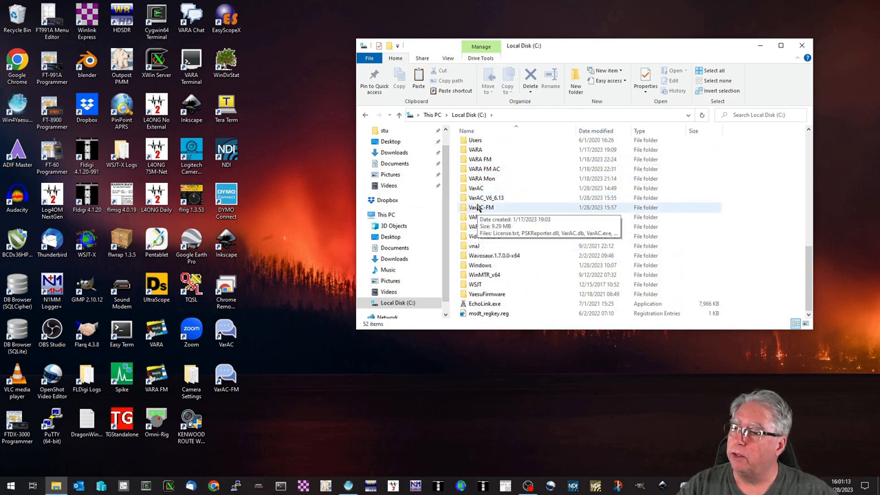
click(475, 187)
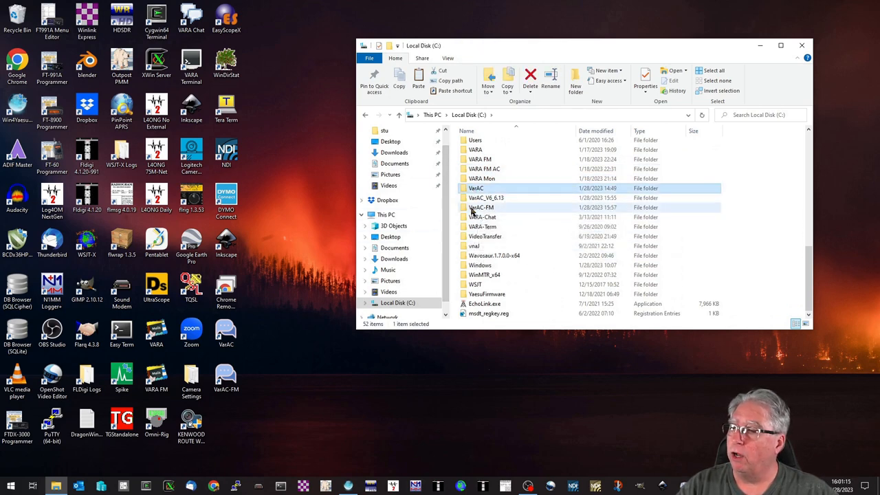
click(478, 206)
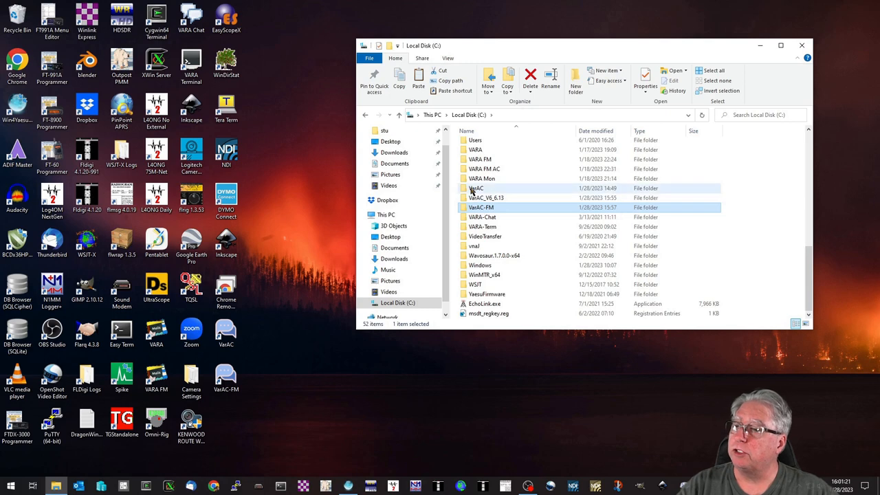
mouse_move(470, 189)
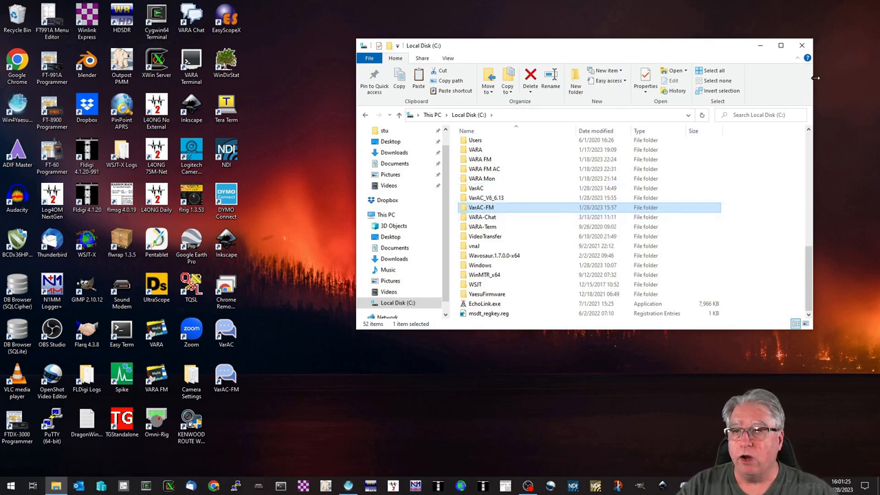
mouse_move(798, 44)
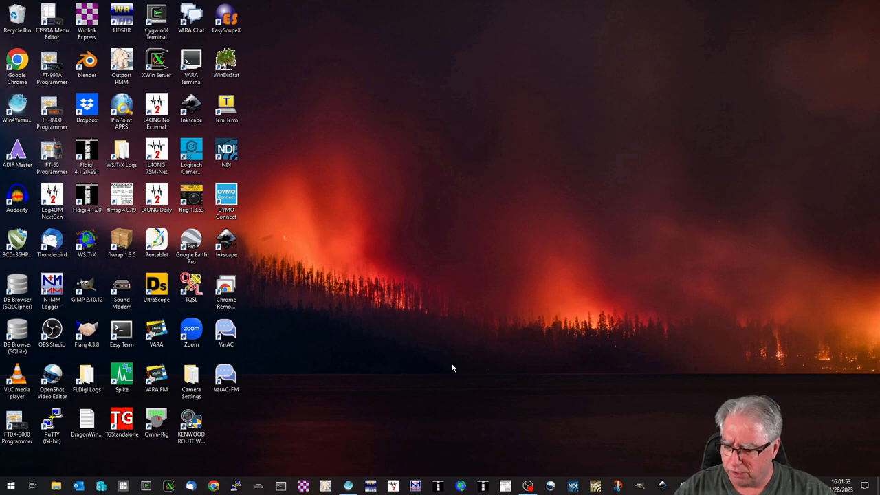
mouse_move(444, 366)
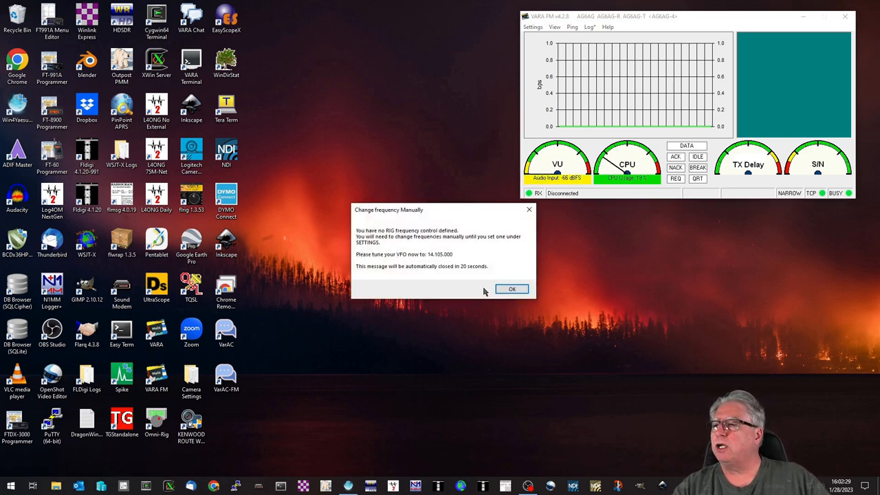
Step: Acknowledge the Change frequency Manually notice after VarAC-FM starts the modem
click(512, 289)
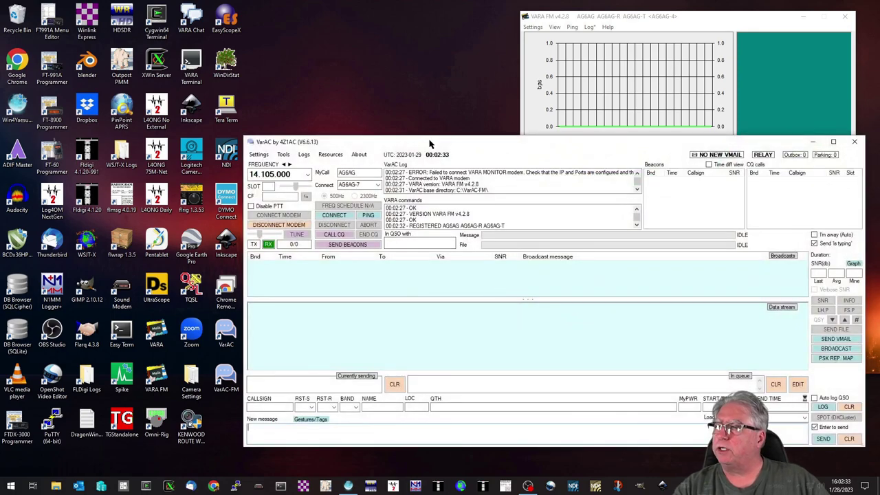
Step: Choose 145.030.000 from the preset frequency list and acknowledge the manual tuning notice
click(292, 128)
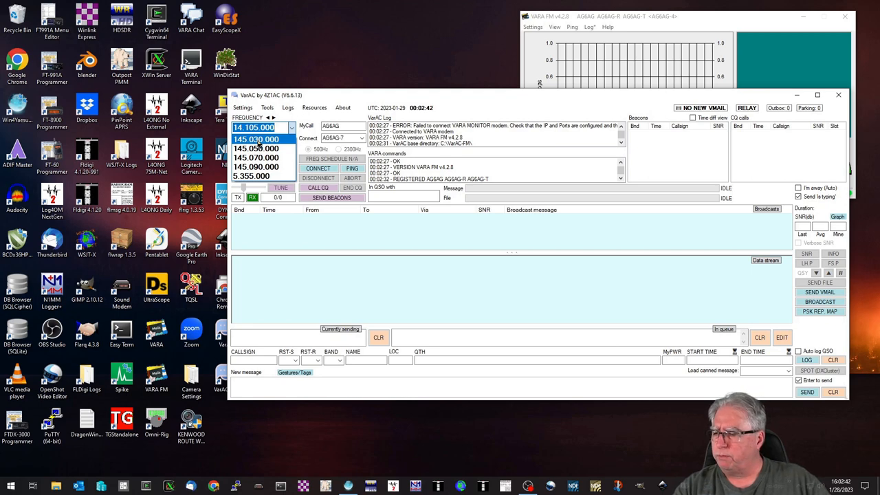
click(255, 138)
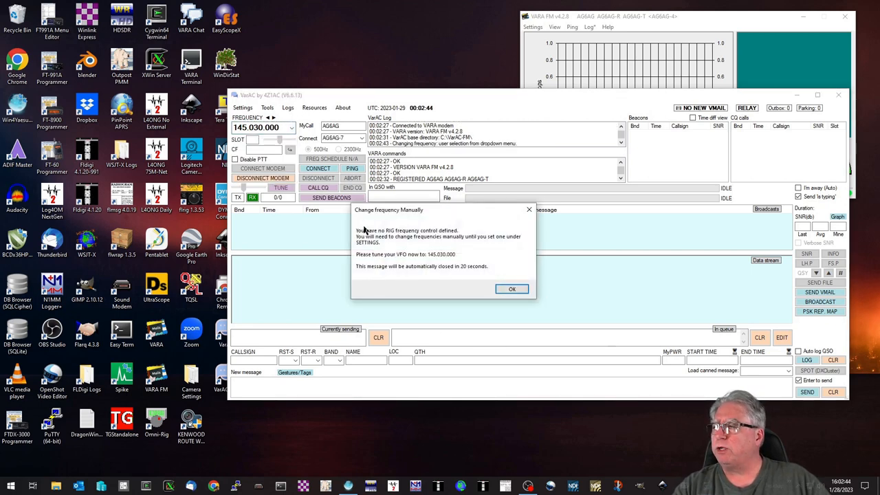
click(511, 288)
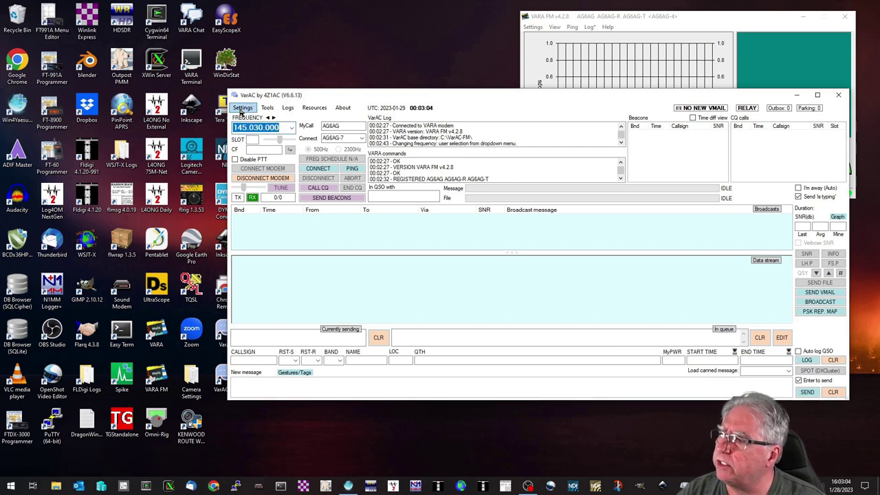
Step: In Rig control and VARA configuration, set the VARA modem type to VaraFM
click(242, 108)
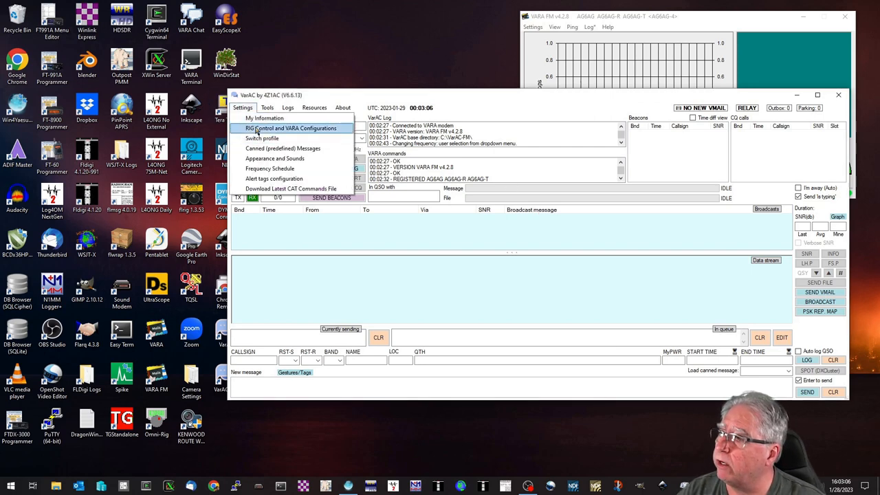
click(294, 130)
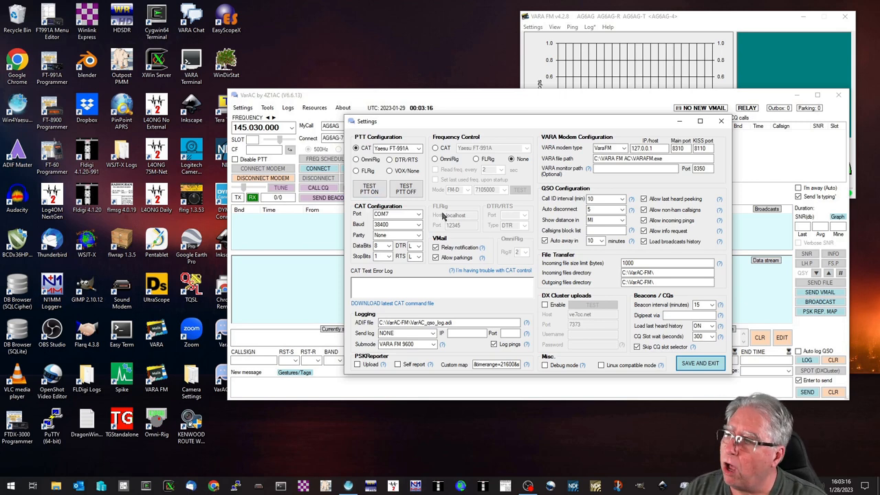
click(477, 159)
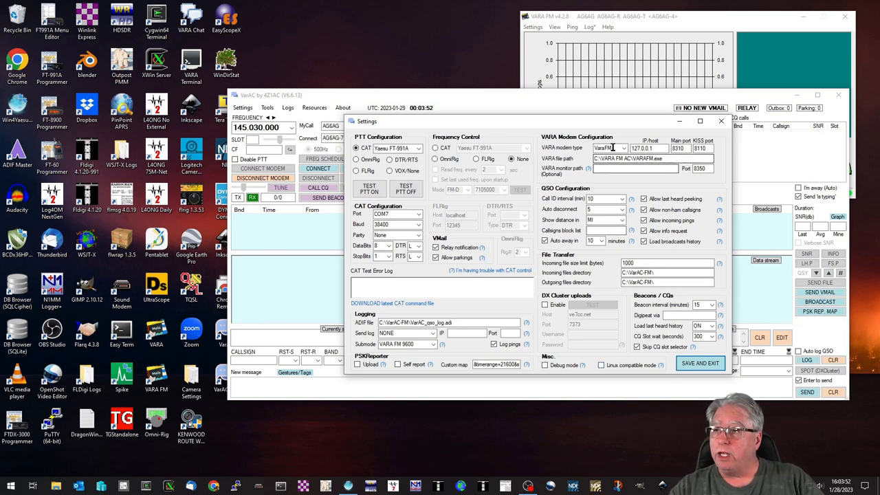
click(621, 149)
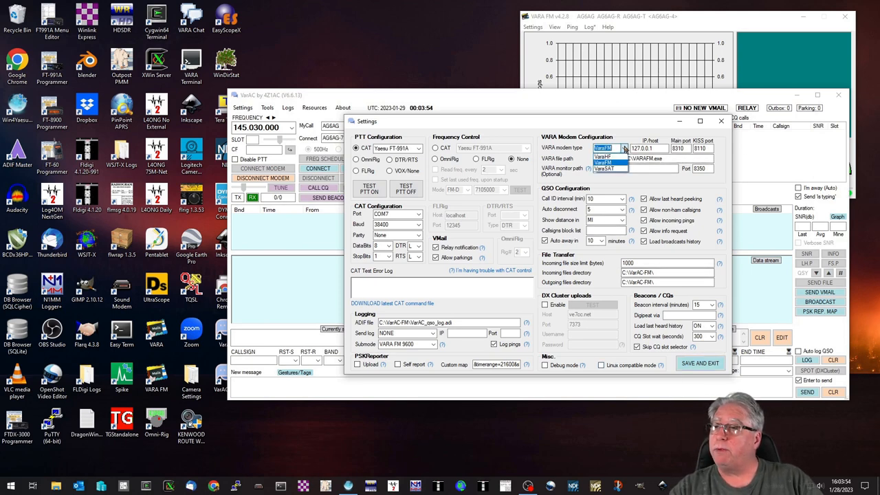
click(622, 148)
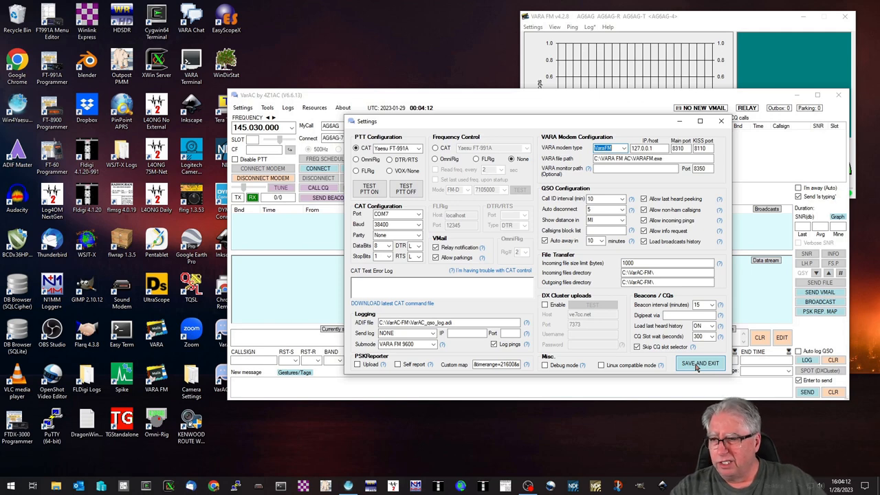
Step: Save and exit the settings, send a beacon, start a CQ call, then launch File Explorer
click(700, 363)
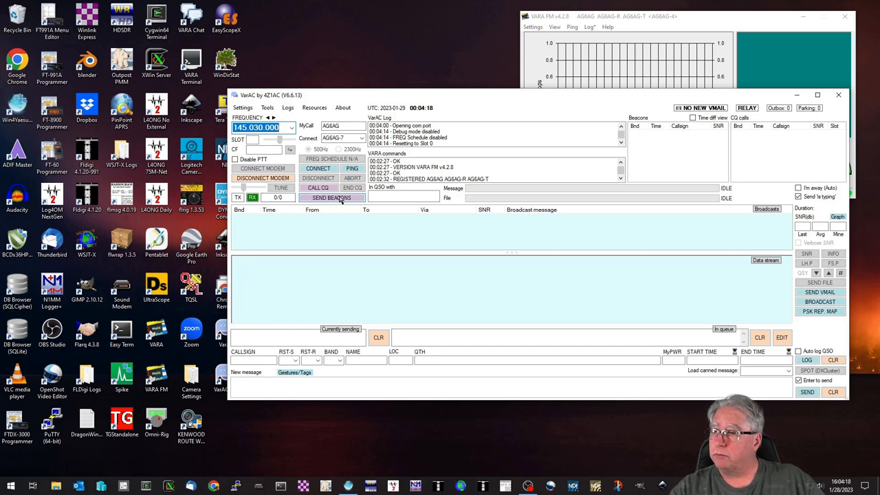
click(331, 198)
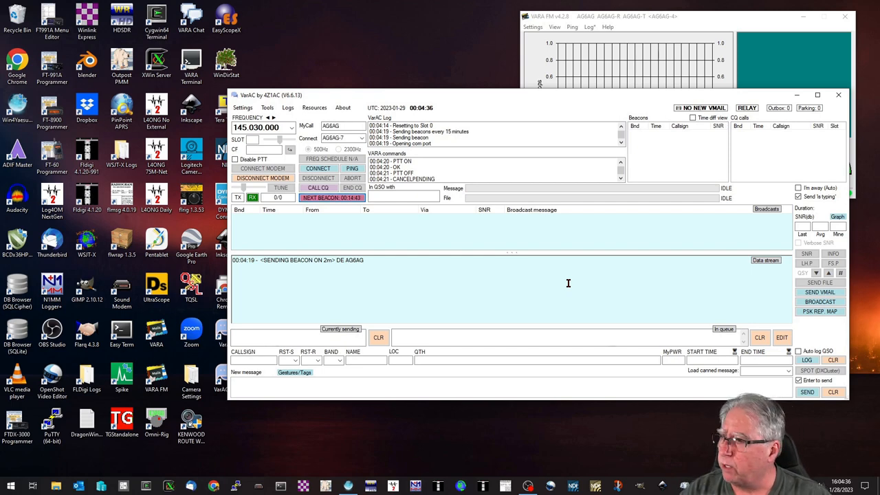
click(318, 187)
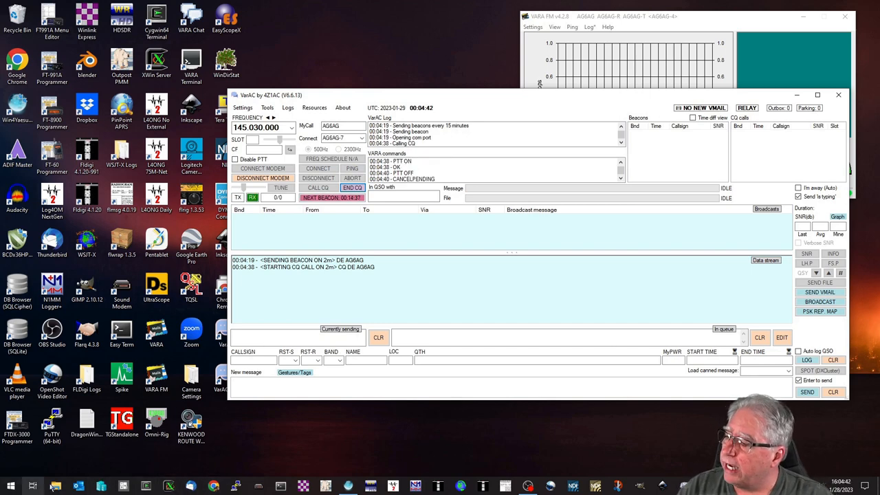
click(71, 487)
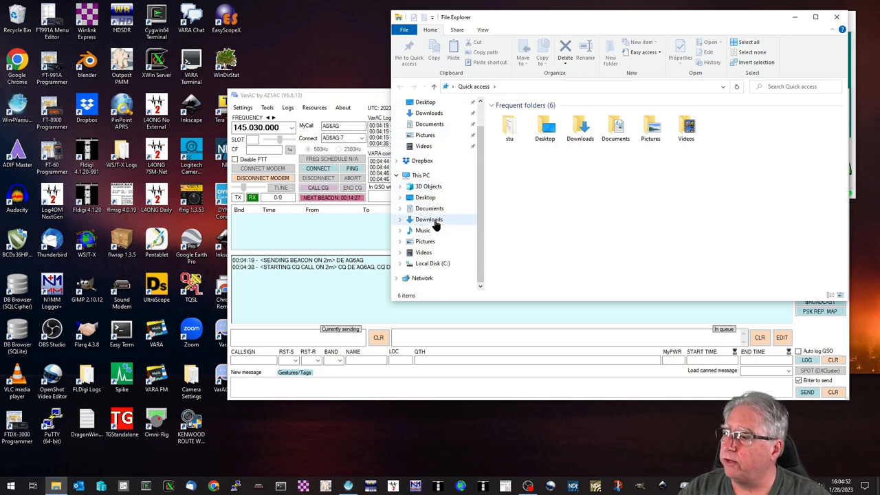
Step: Open VarAC_frequencies.conf from the VarAC-FM folder on Local Disk (C:)
click(432, 264)
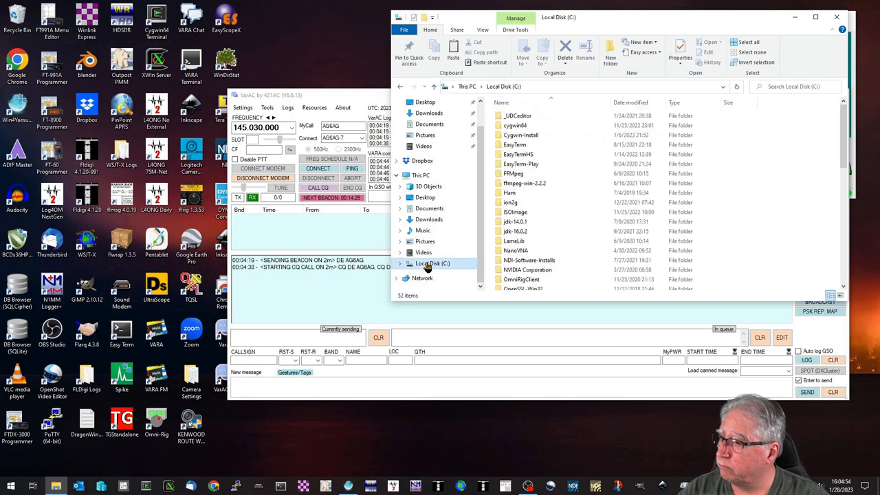
scroll(down, 3)
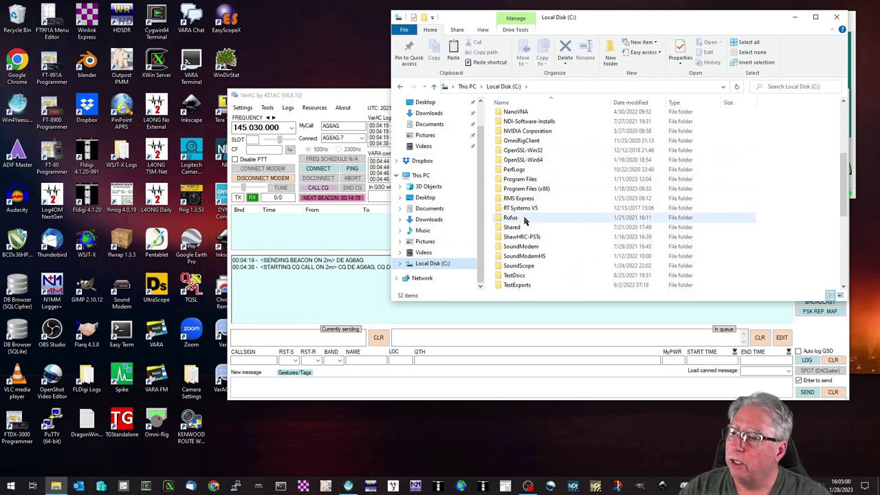
scroll(down, 3)
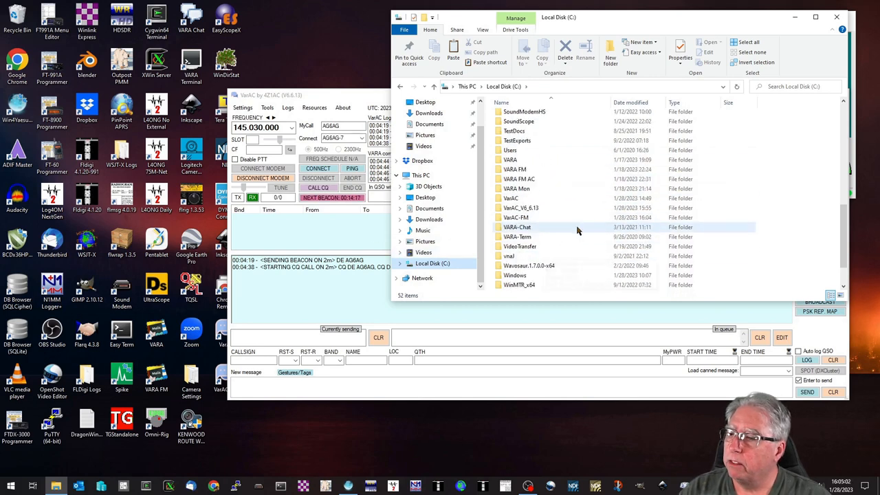
mouse_move(514, 217)
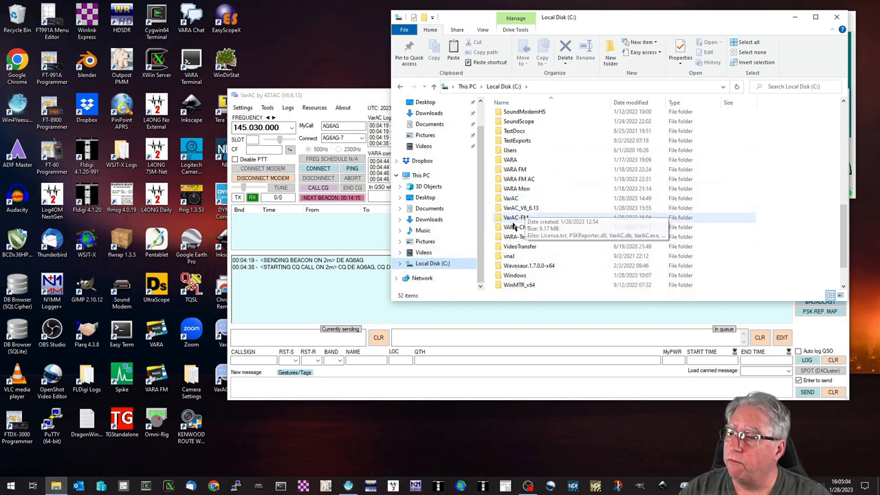
double_click(514, 218)
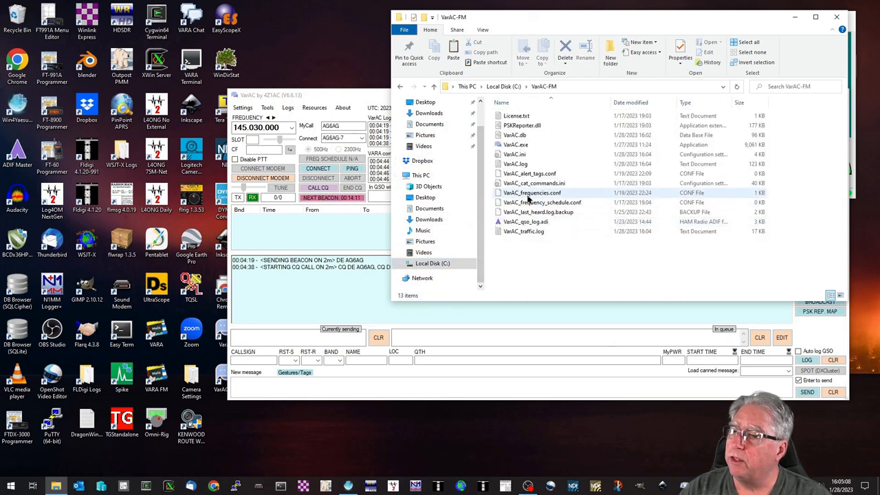
mouse_move(514, 193)
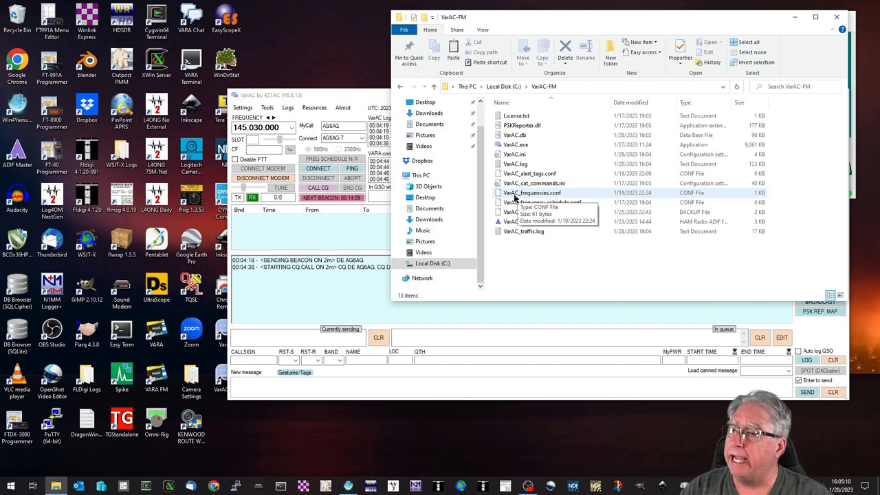
mouse_move(529, 199)
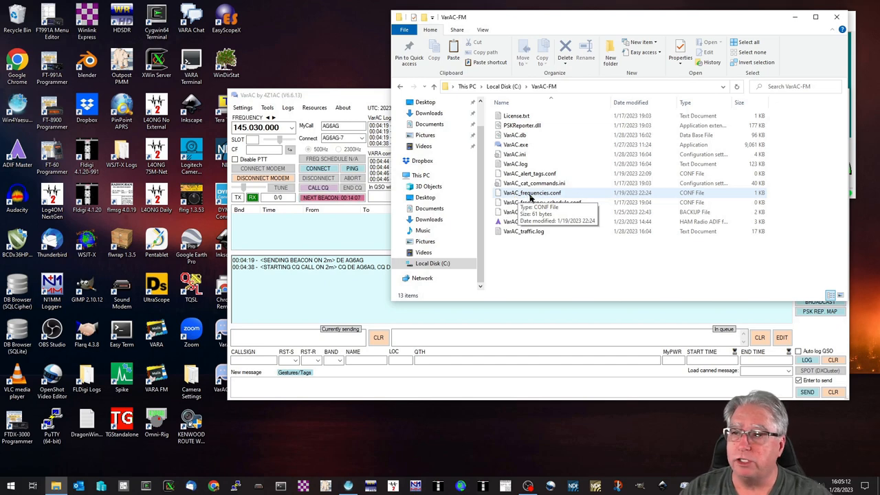
double_click(532, 193)
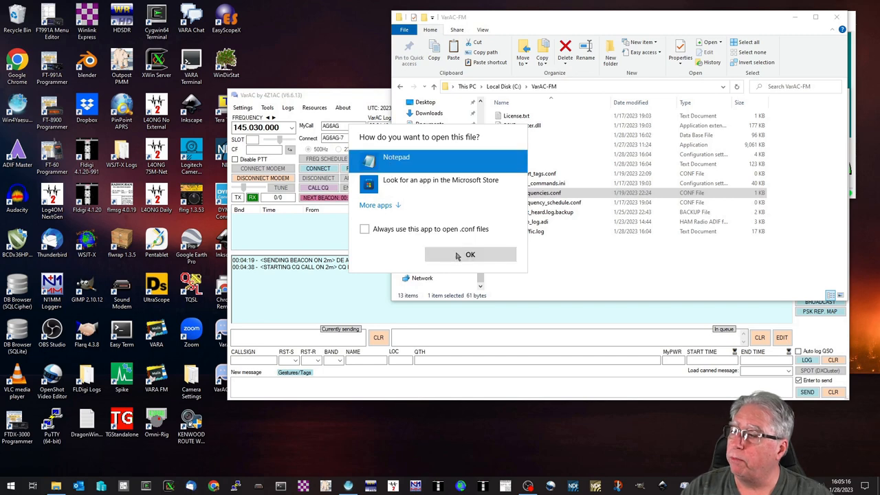
Step: View the 2 m frequency list starting 145.030.000 in Notepad, then close it
click(470, 255)
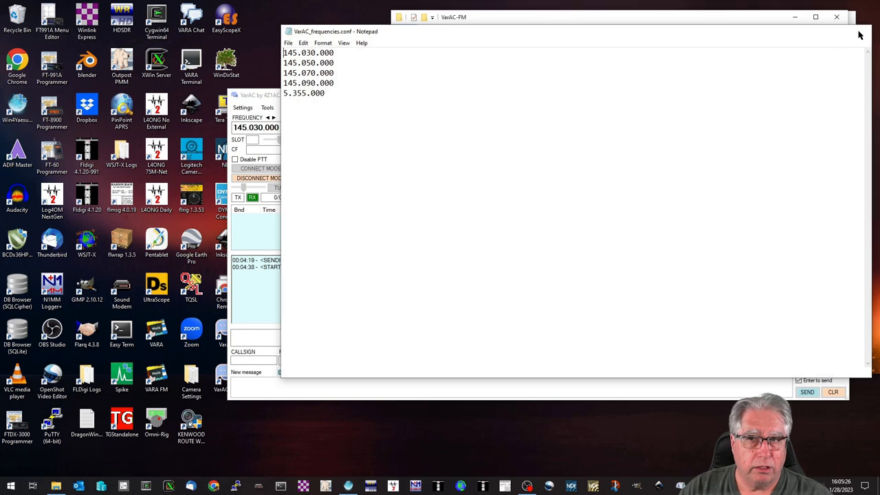
click(836, 17)
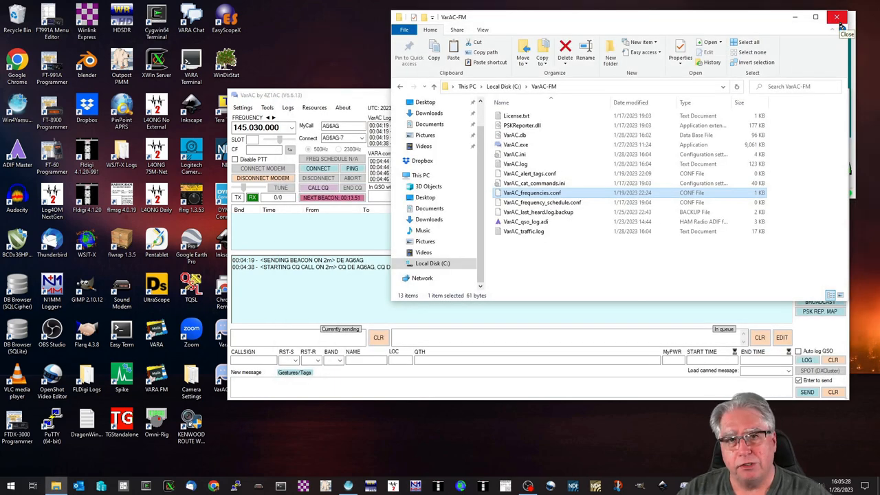
Step: Bring the VarAC main window on 145.030 MHz back to the foreground
click(849, 15)
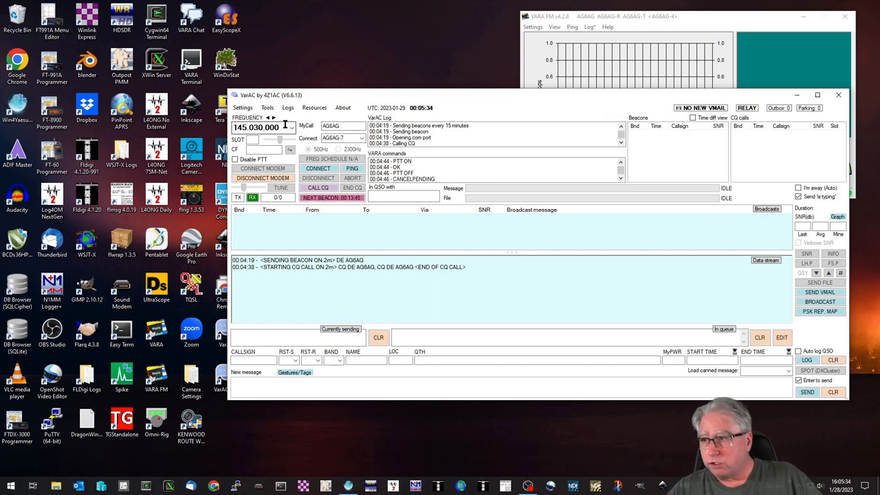
mouse_move(396, 275)
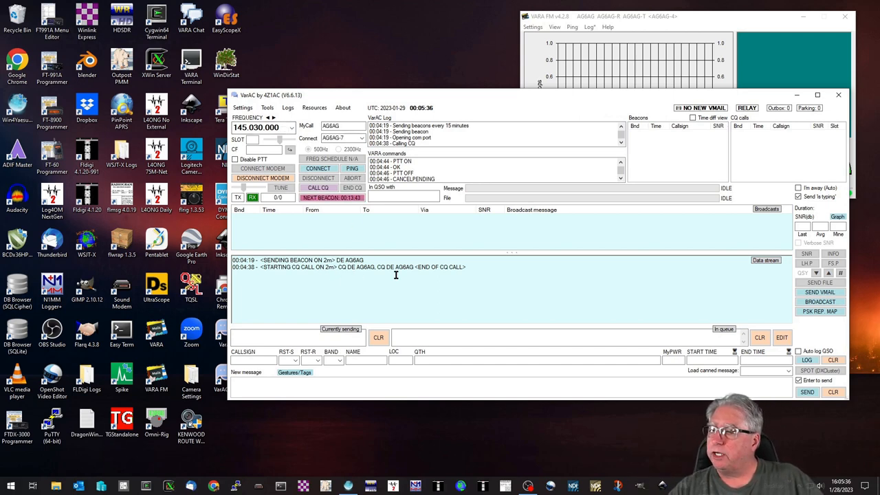